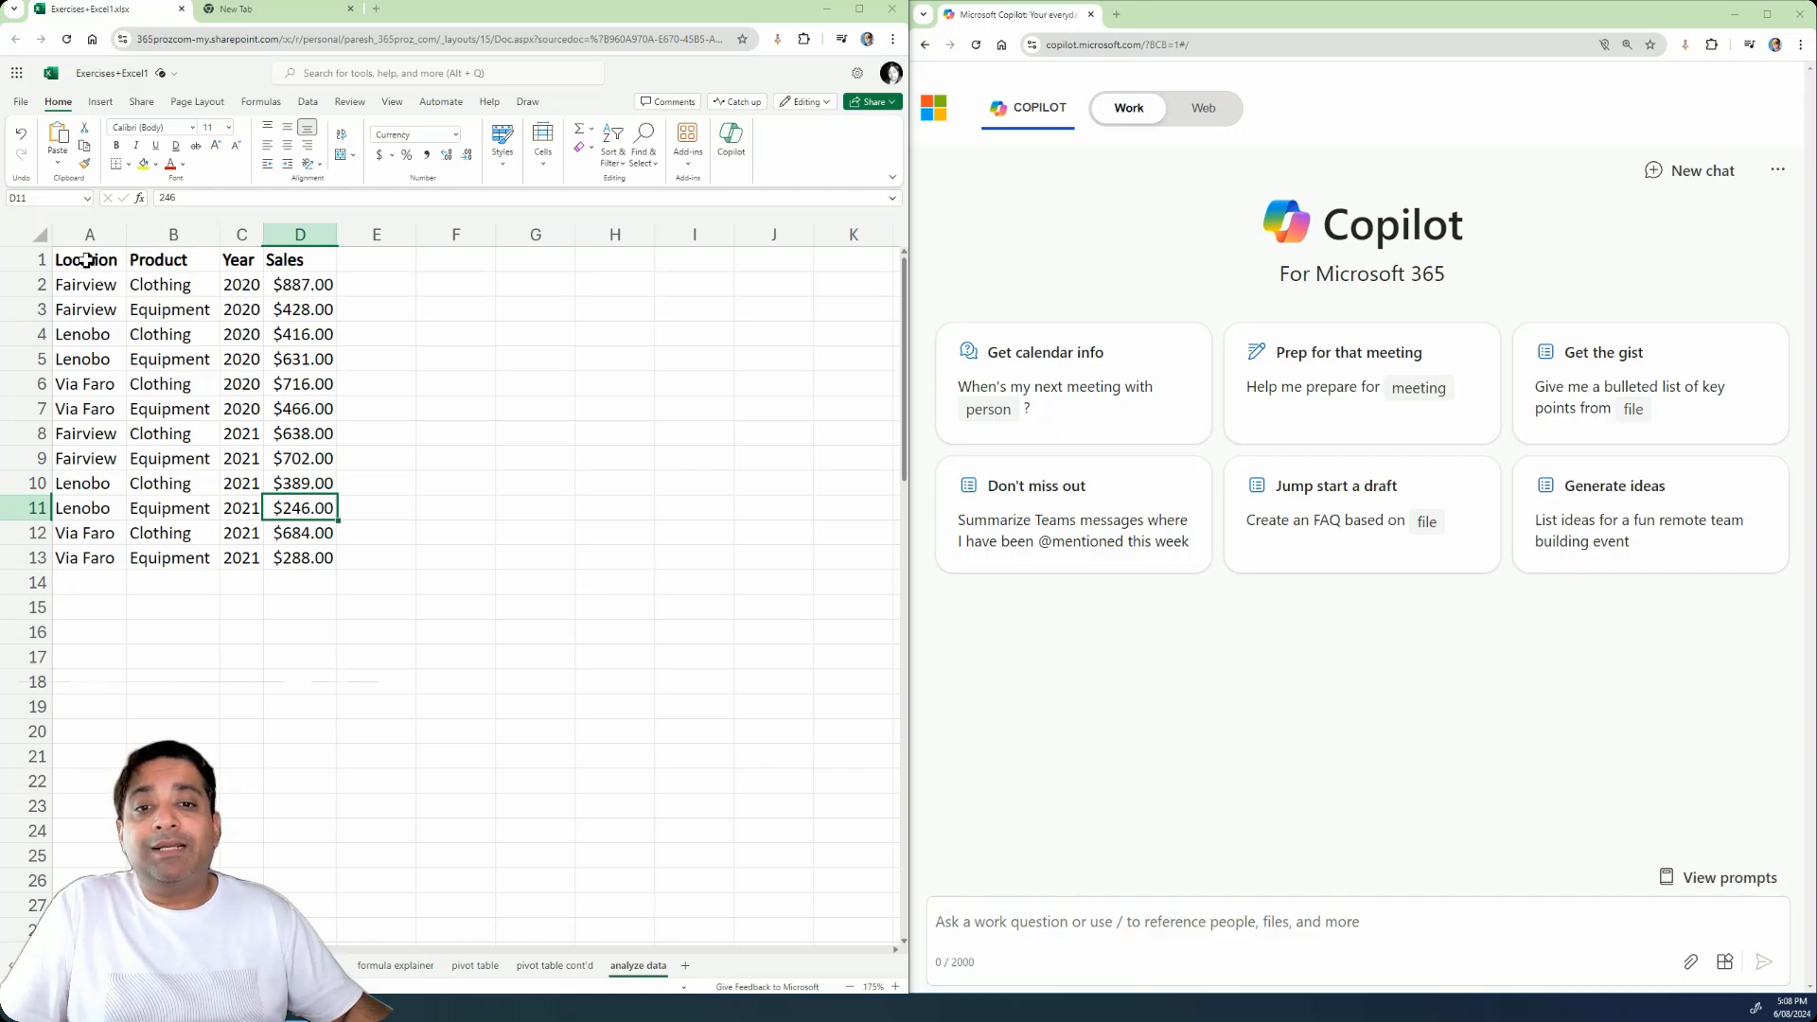
- Select the sales table range A1:D13 in Excel for the web
left_click_drag(89, 260, 241, 408)
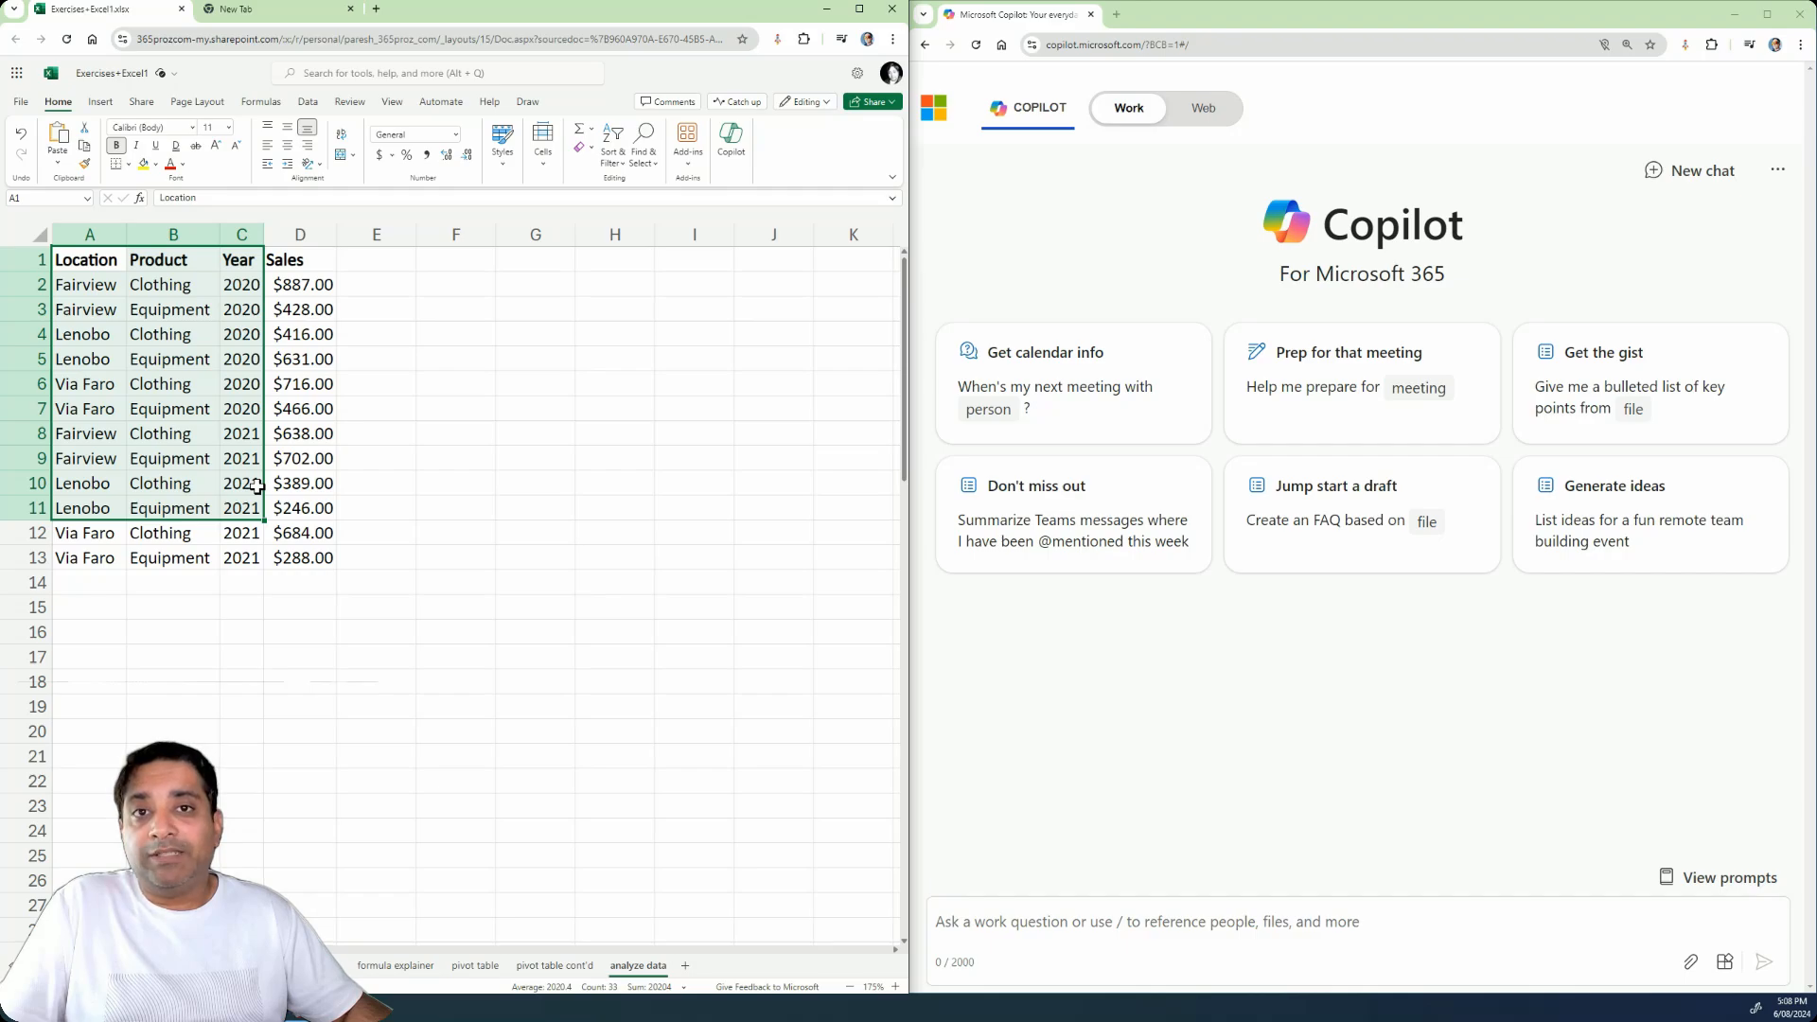
mouse_move(361, 490)
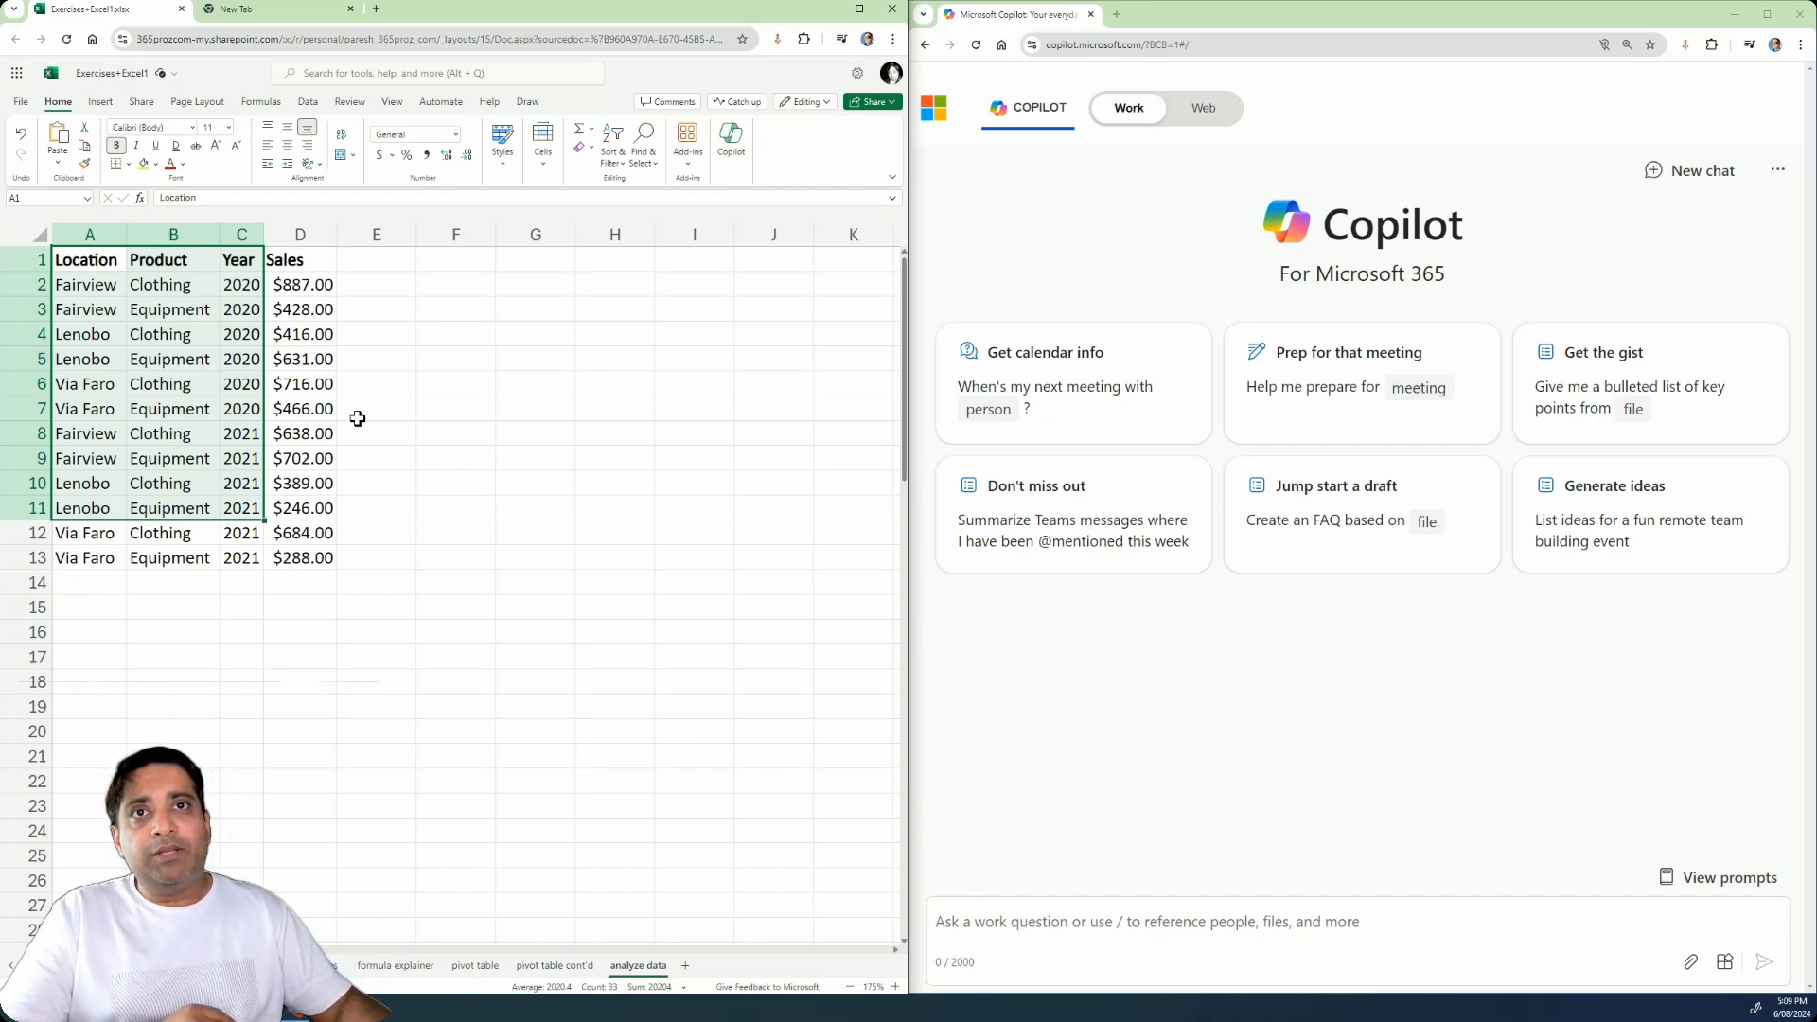
left_click(240, 285)
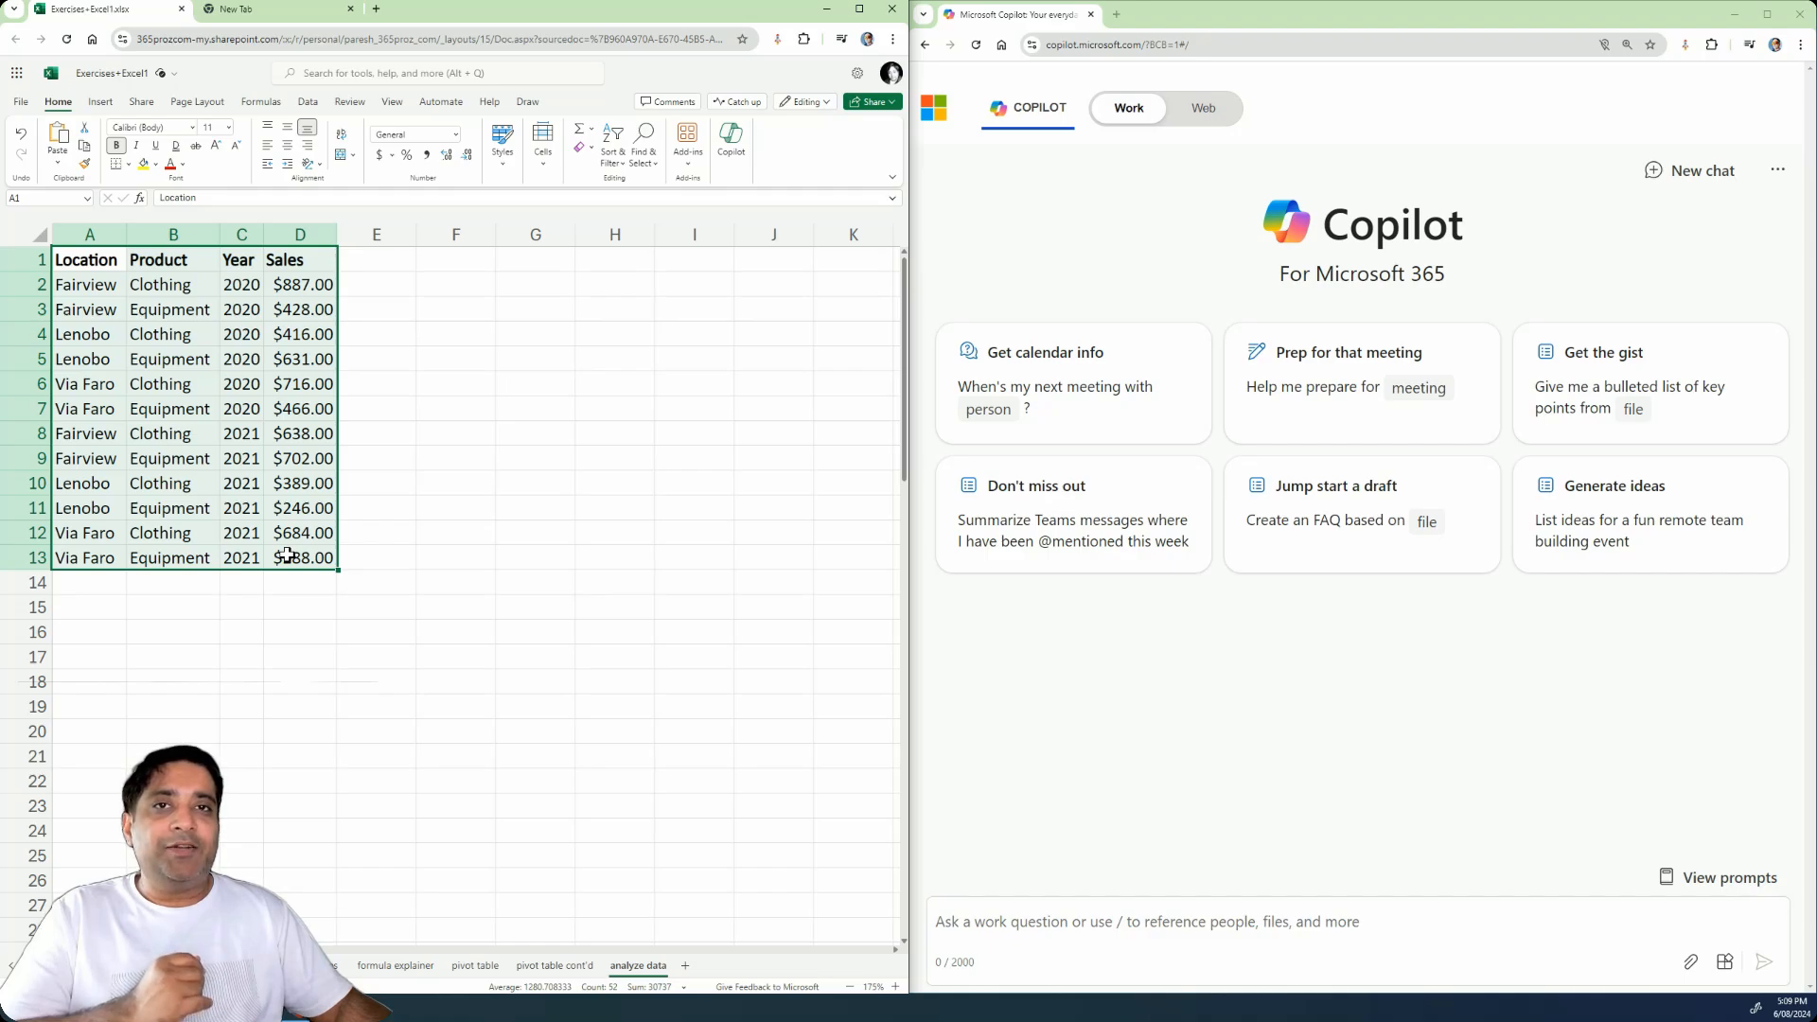
- Write the intro message about sales by location, product and year, then copy the Excel table
left_click(1019, 922)
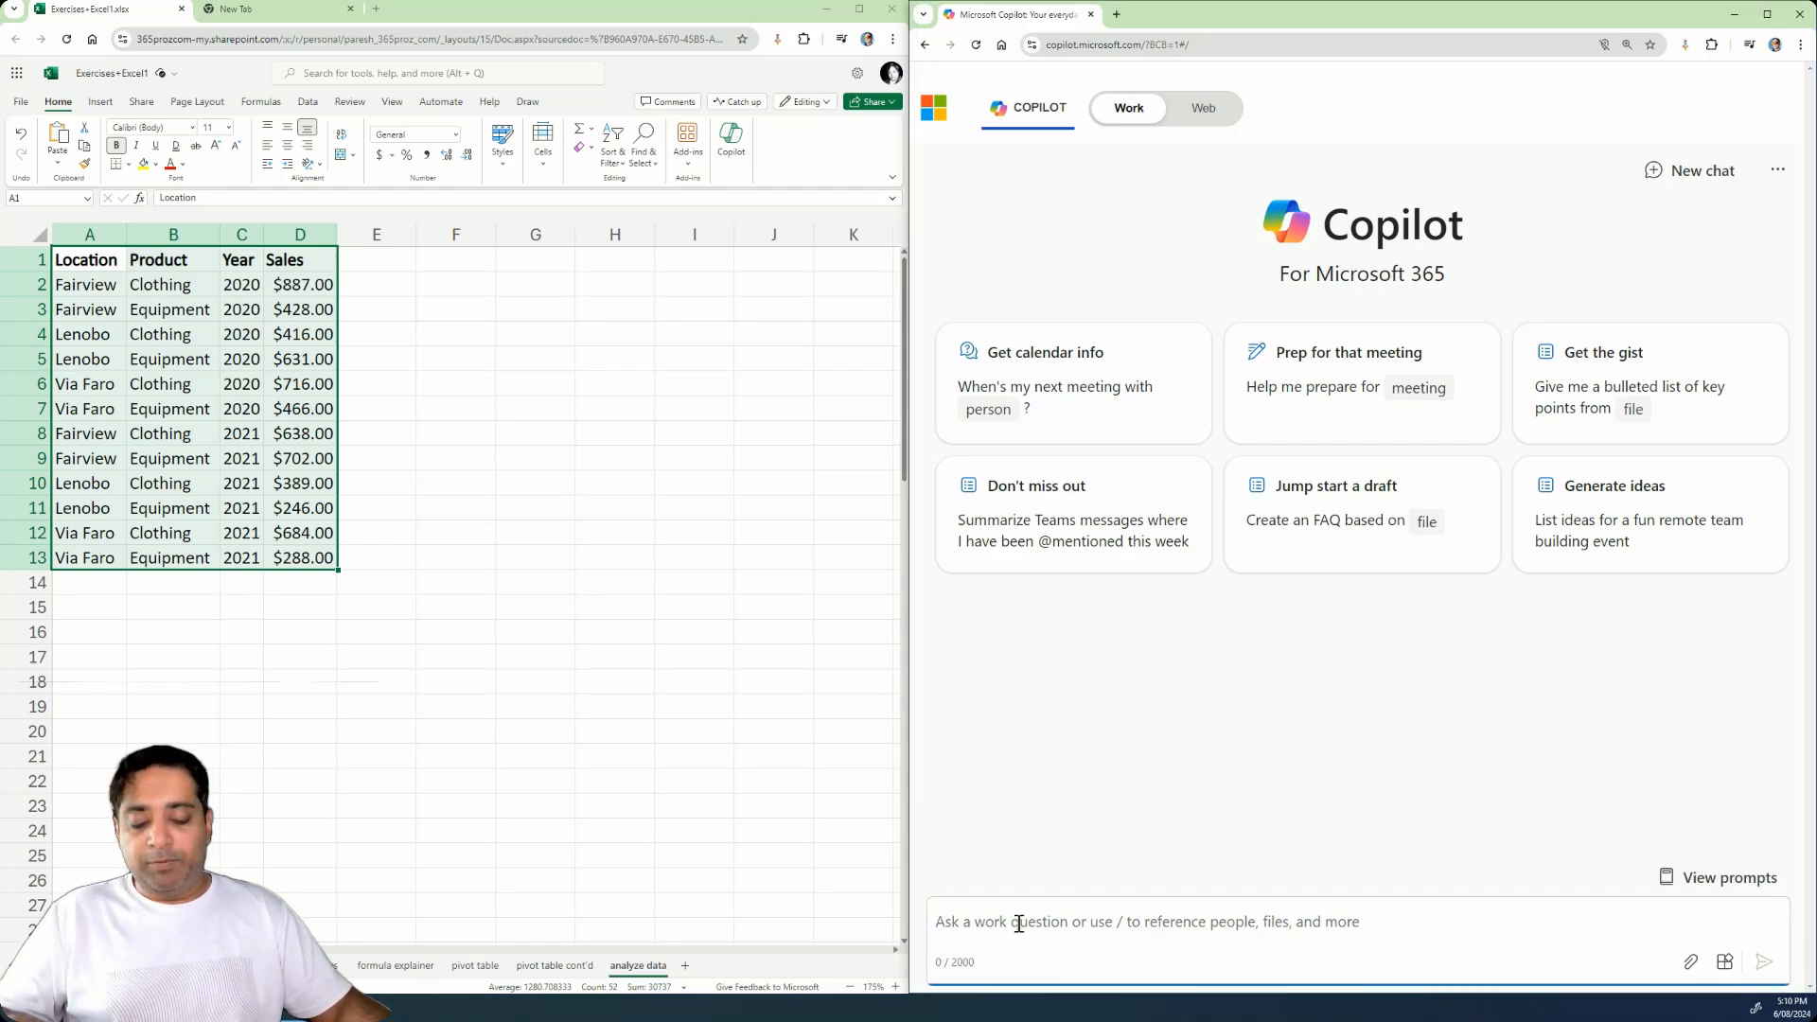
type("Hello, I have the following data, which shows me the sales by location, product and year. You are a financial analyst")
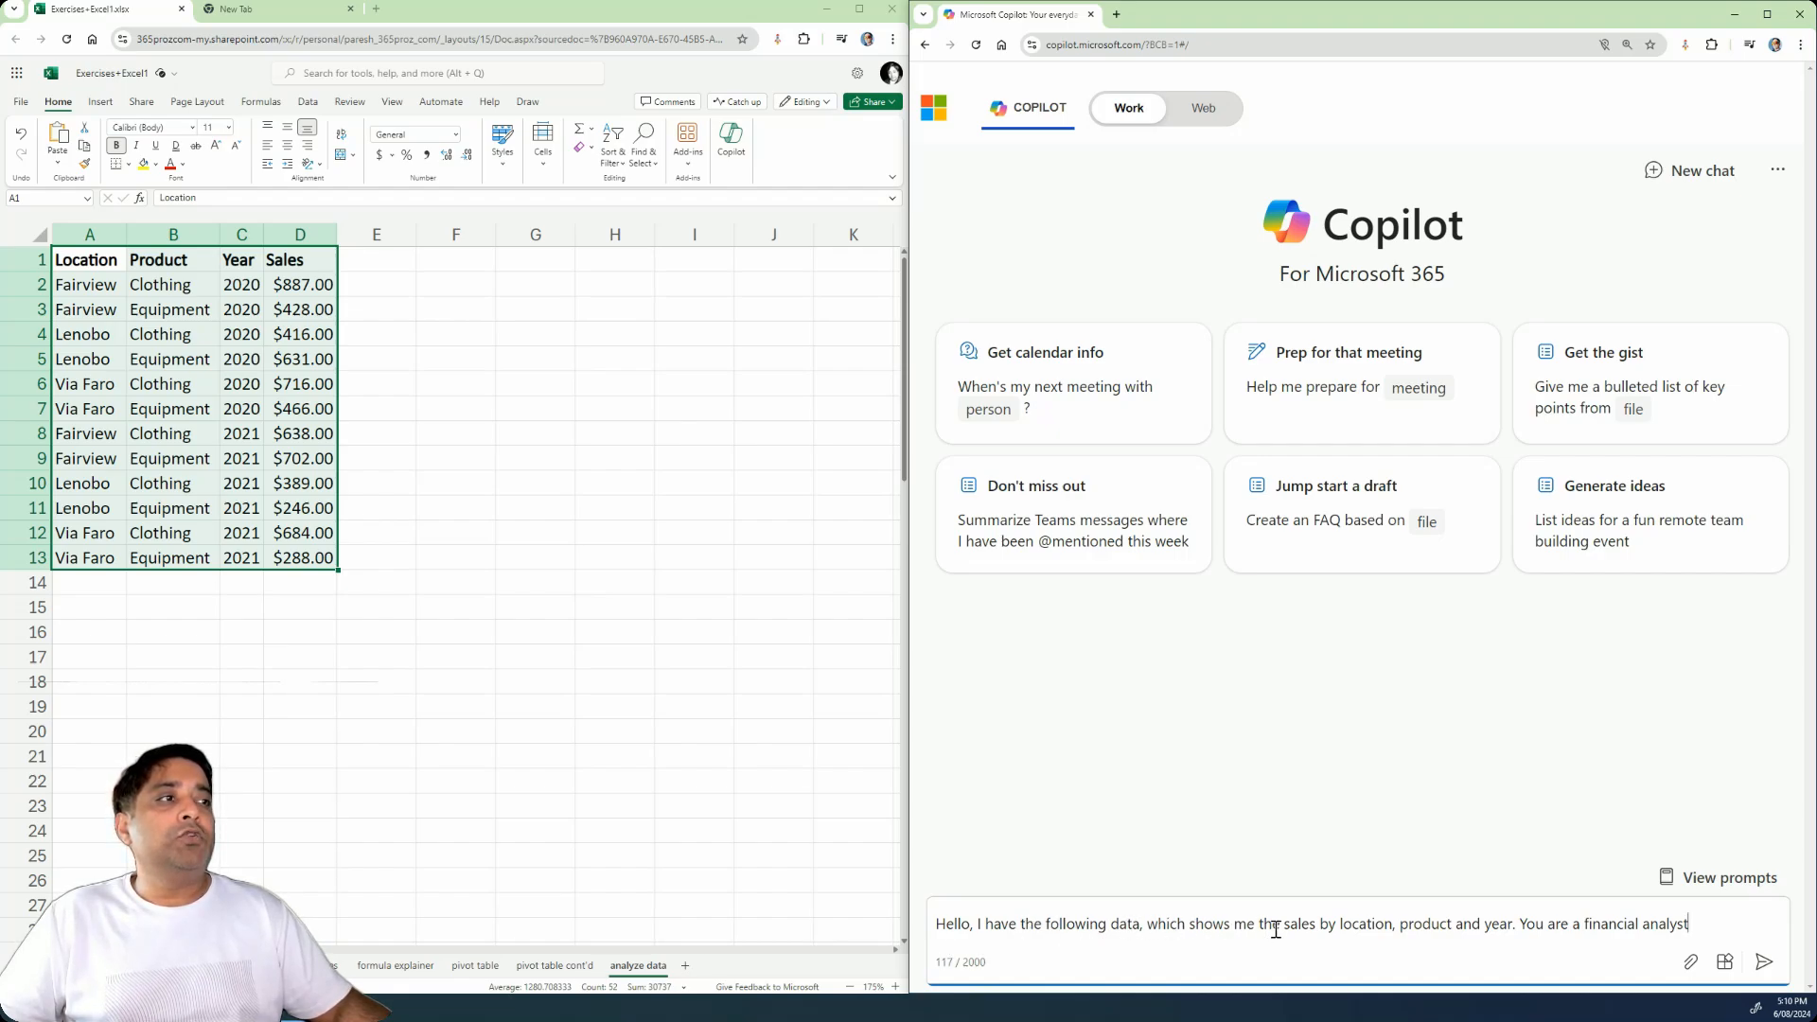
mouse_move(1454, 927)
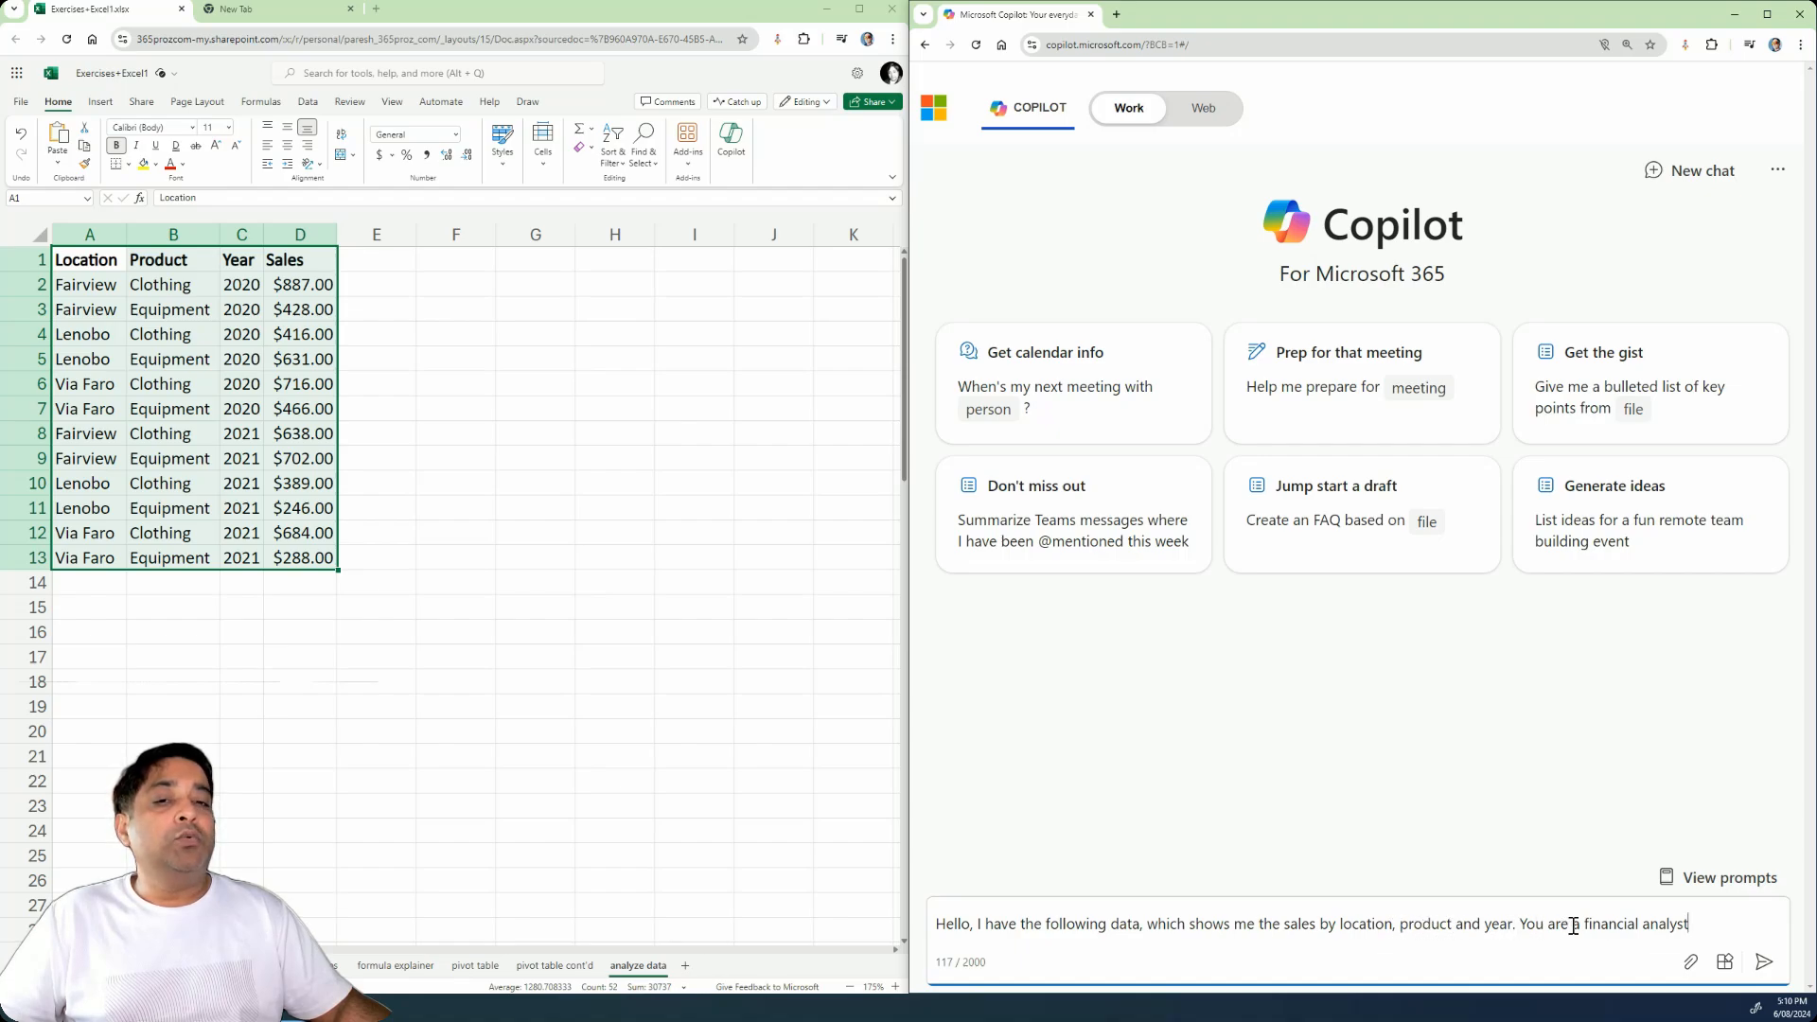
type(".")
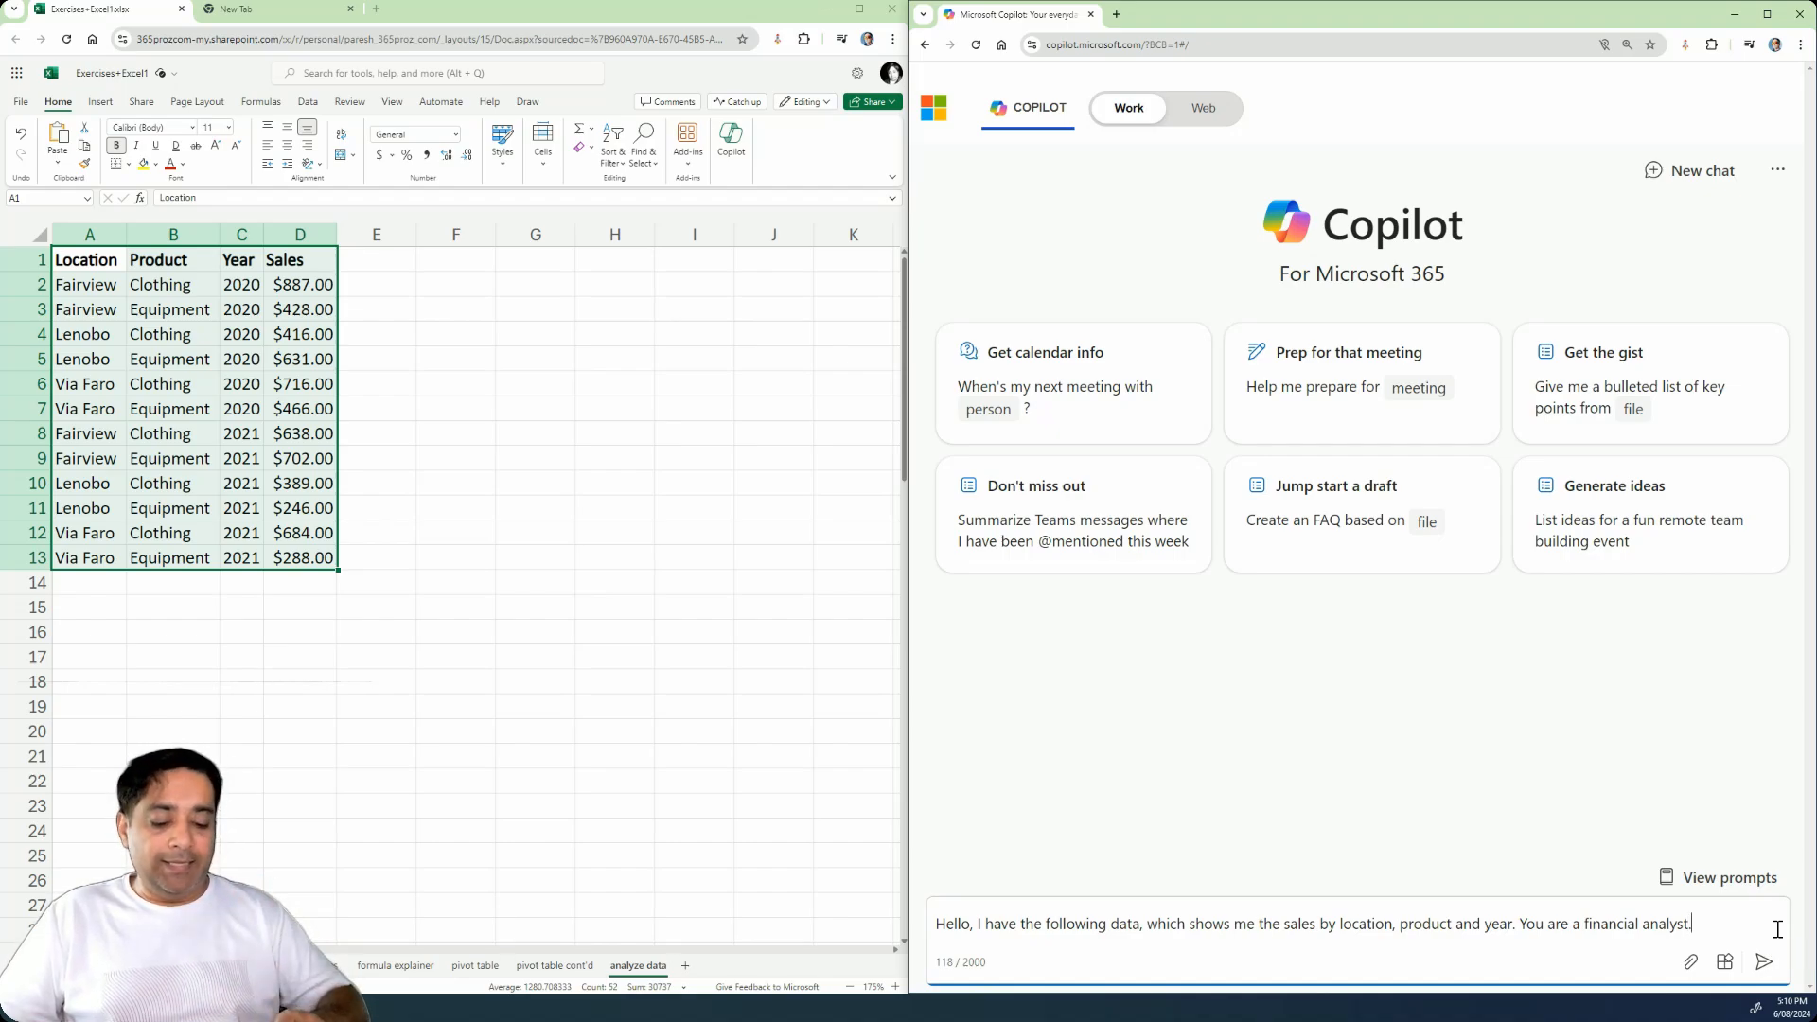
key("Enter")
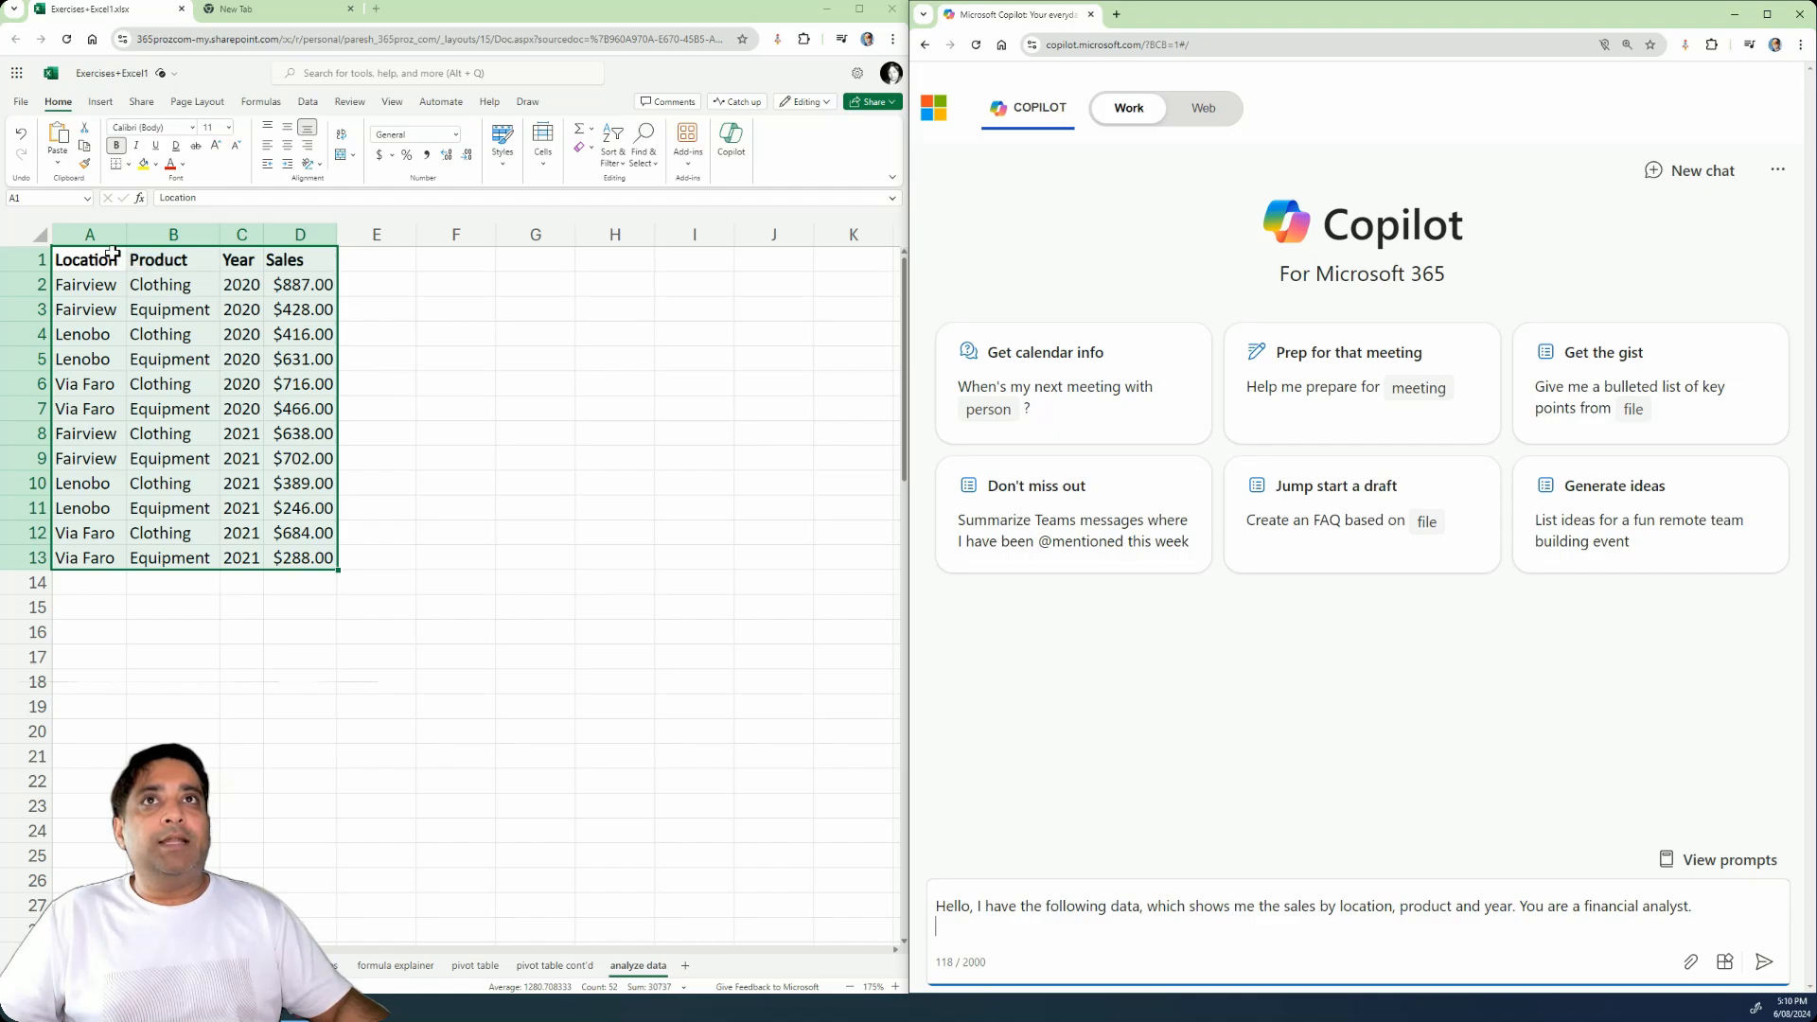
right_click(89, 258)
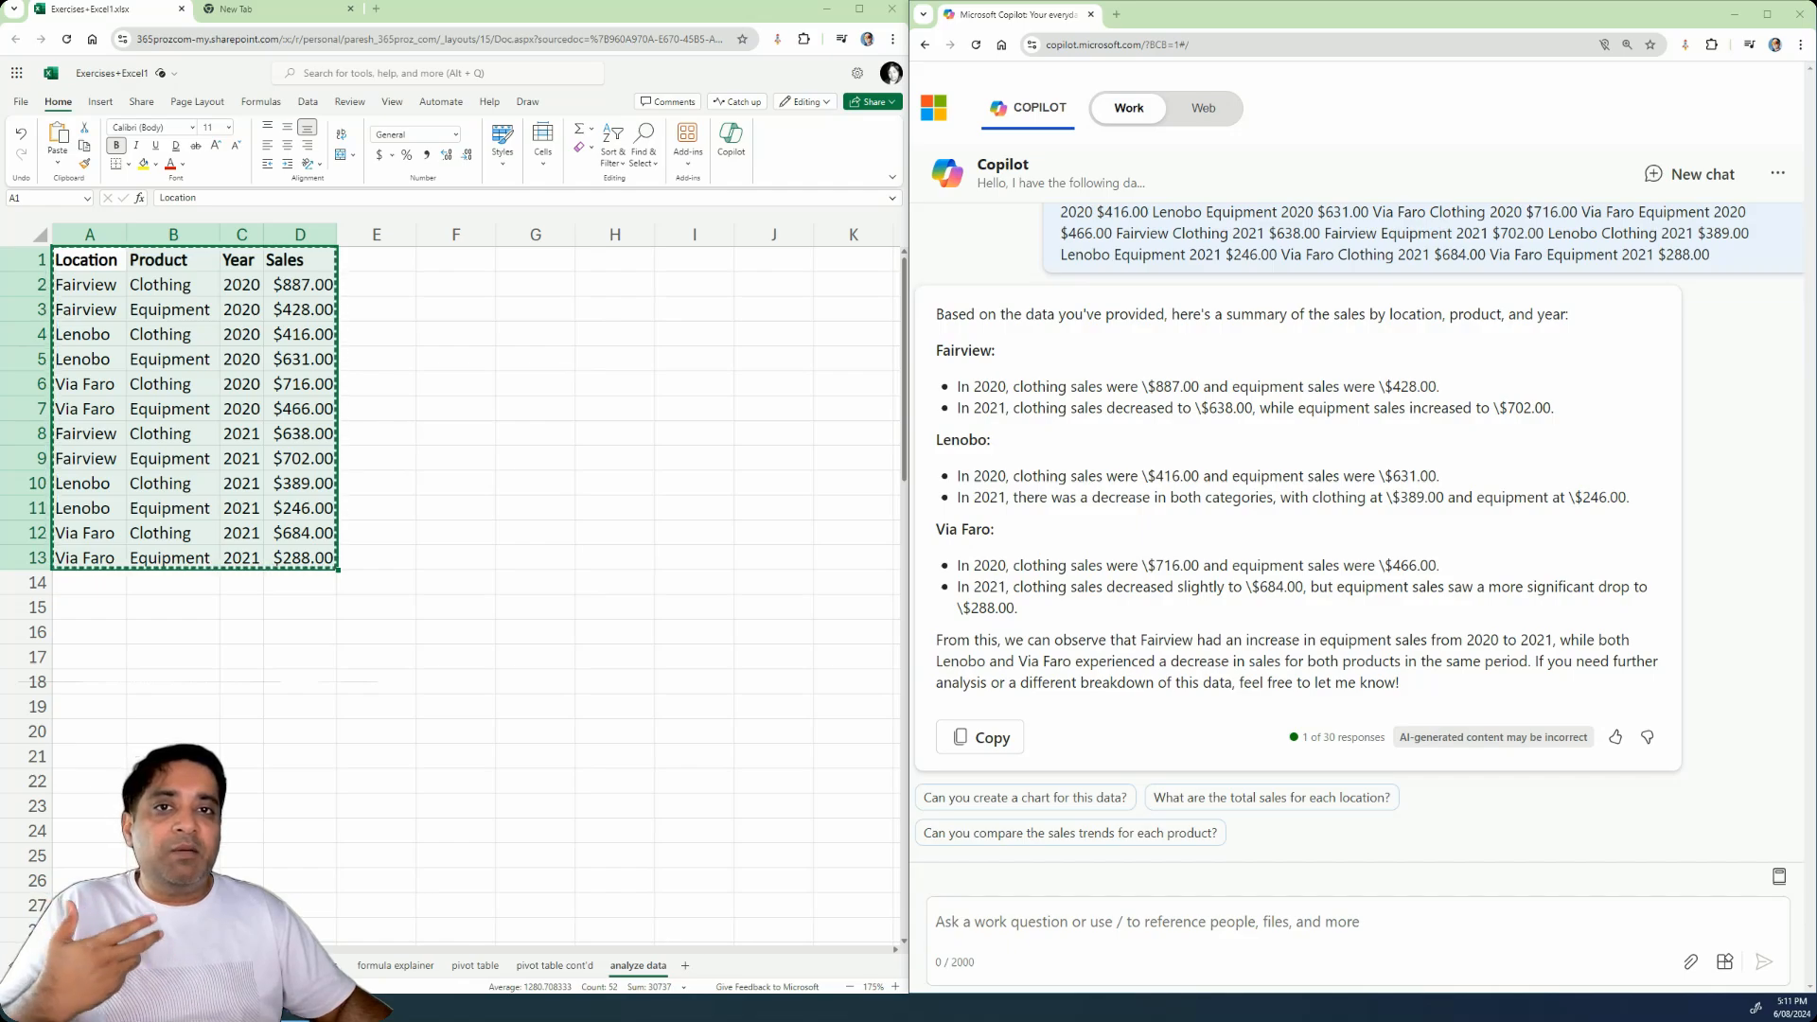
mouse_move(1648, 947)
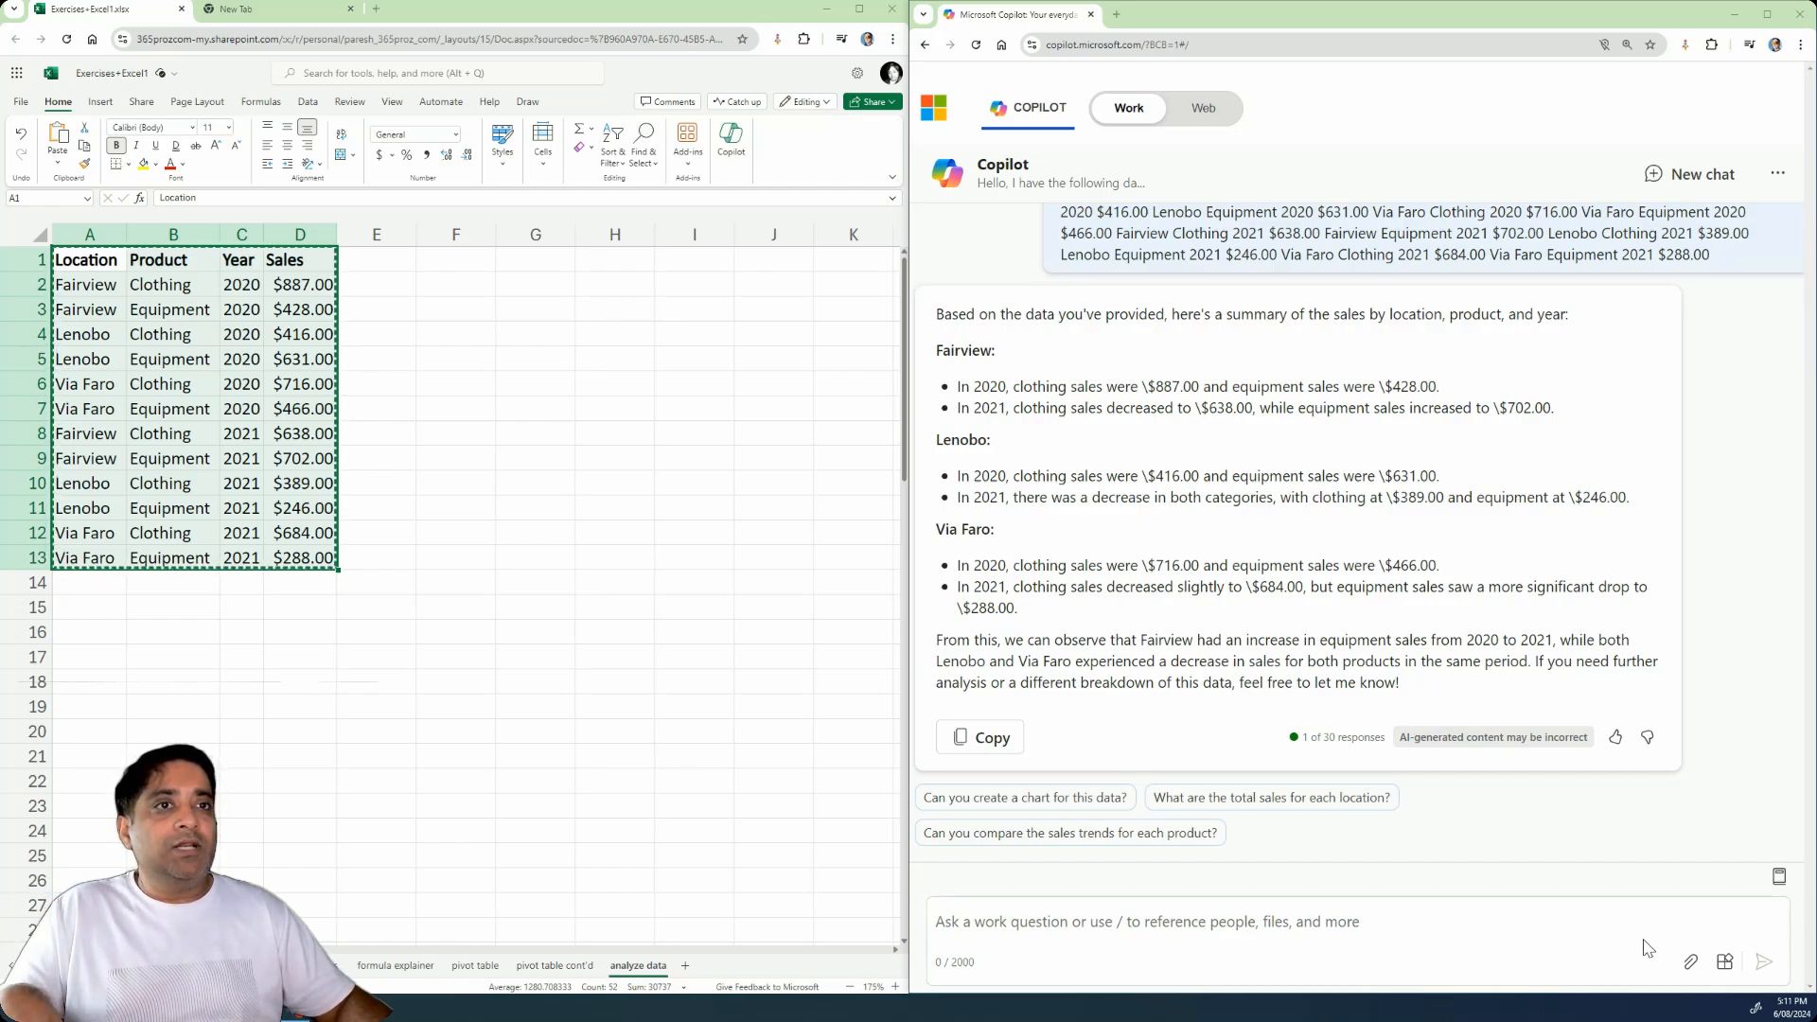
- Ask Copilot which location and product had the highest year-over-year sales increase
left_click(1135, 921)
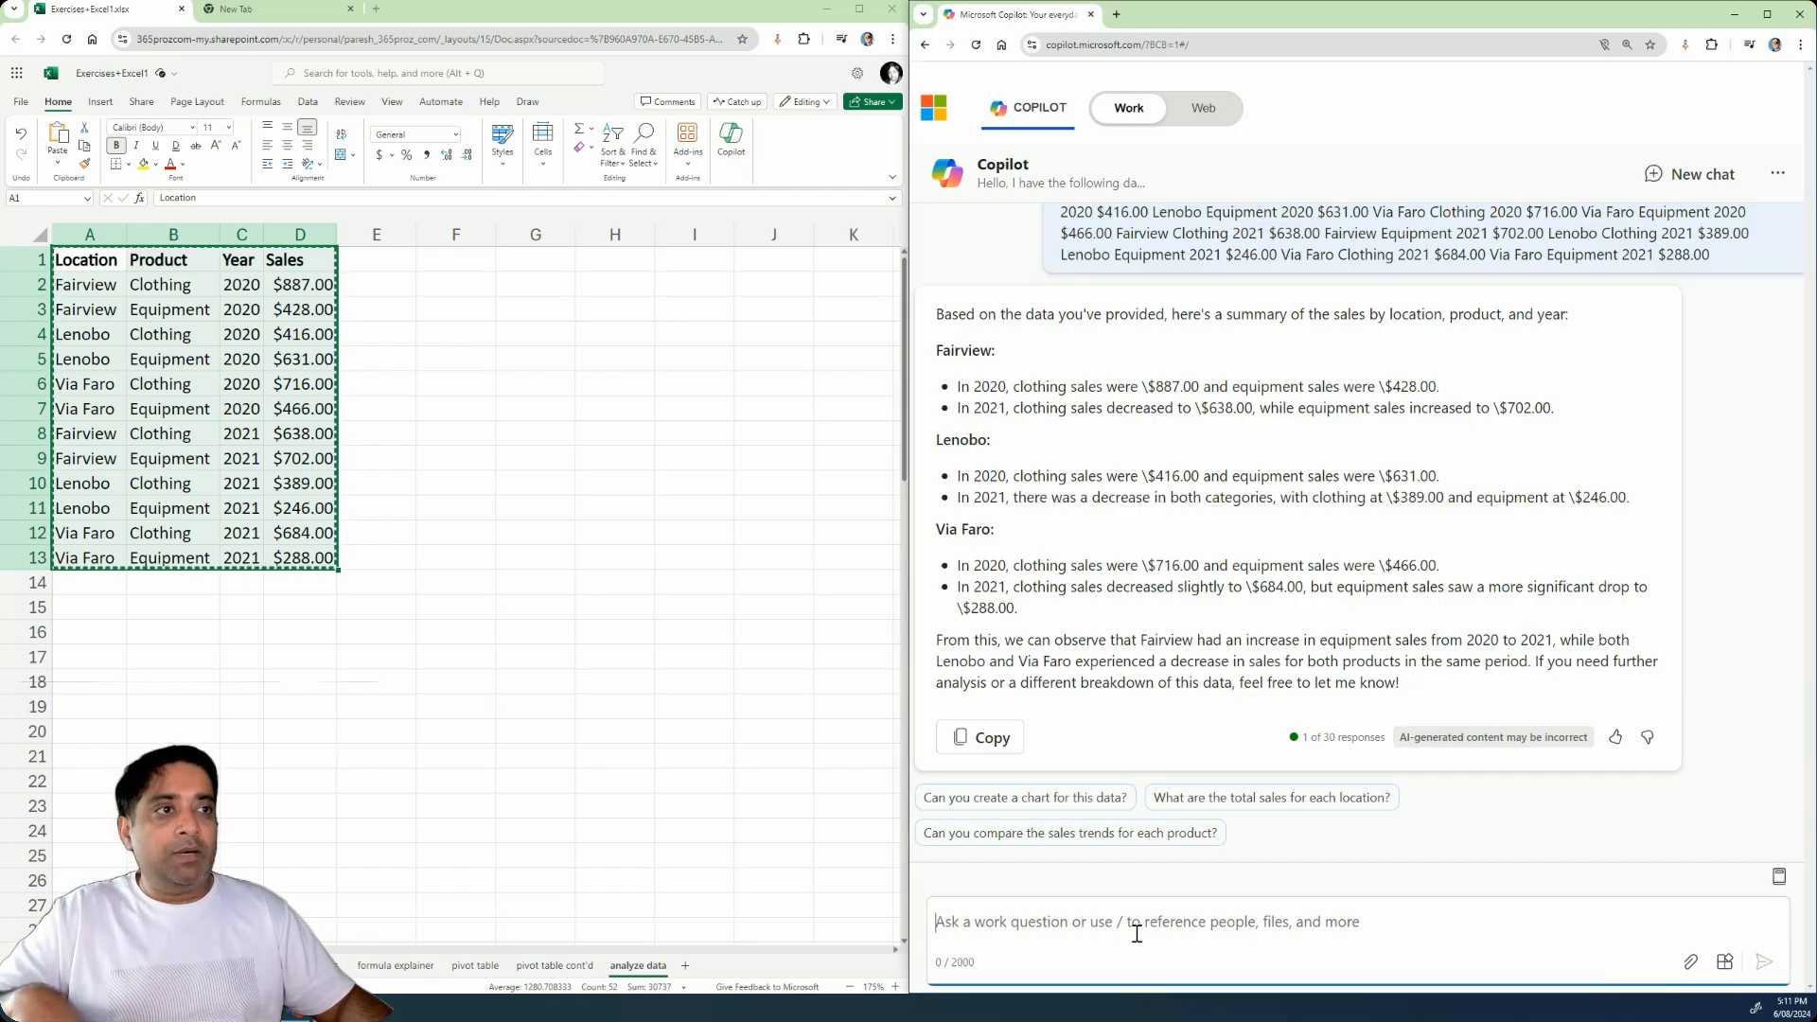
type("What location and product had the highest year-over-year increase in Sales?")
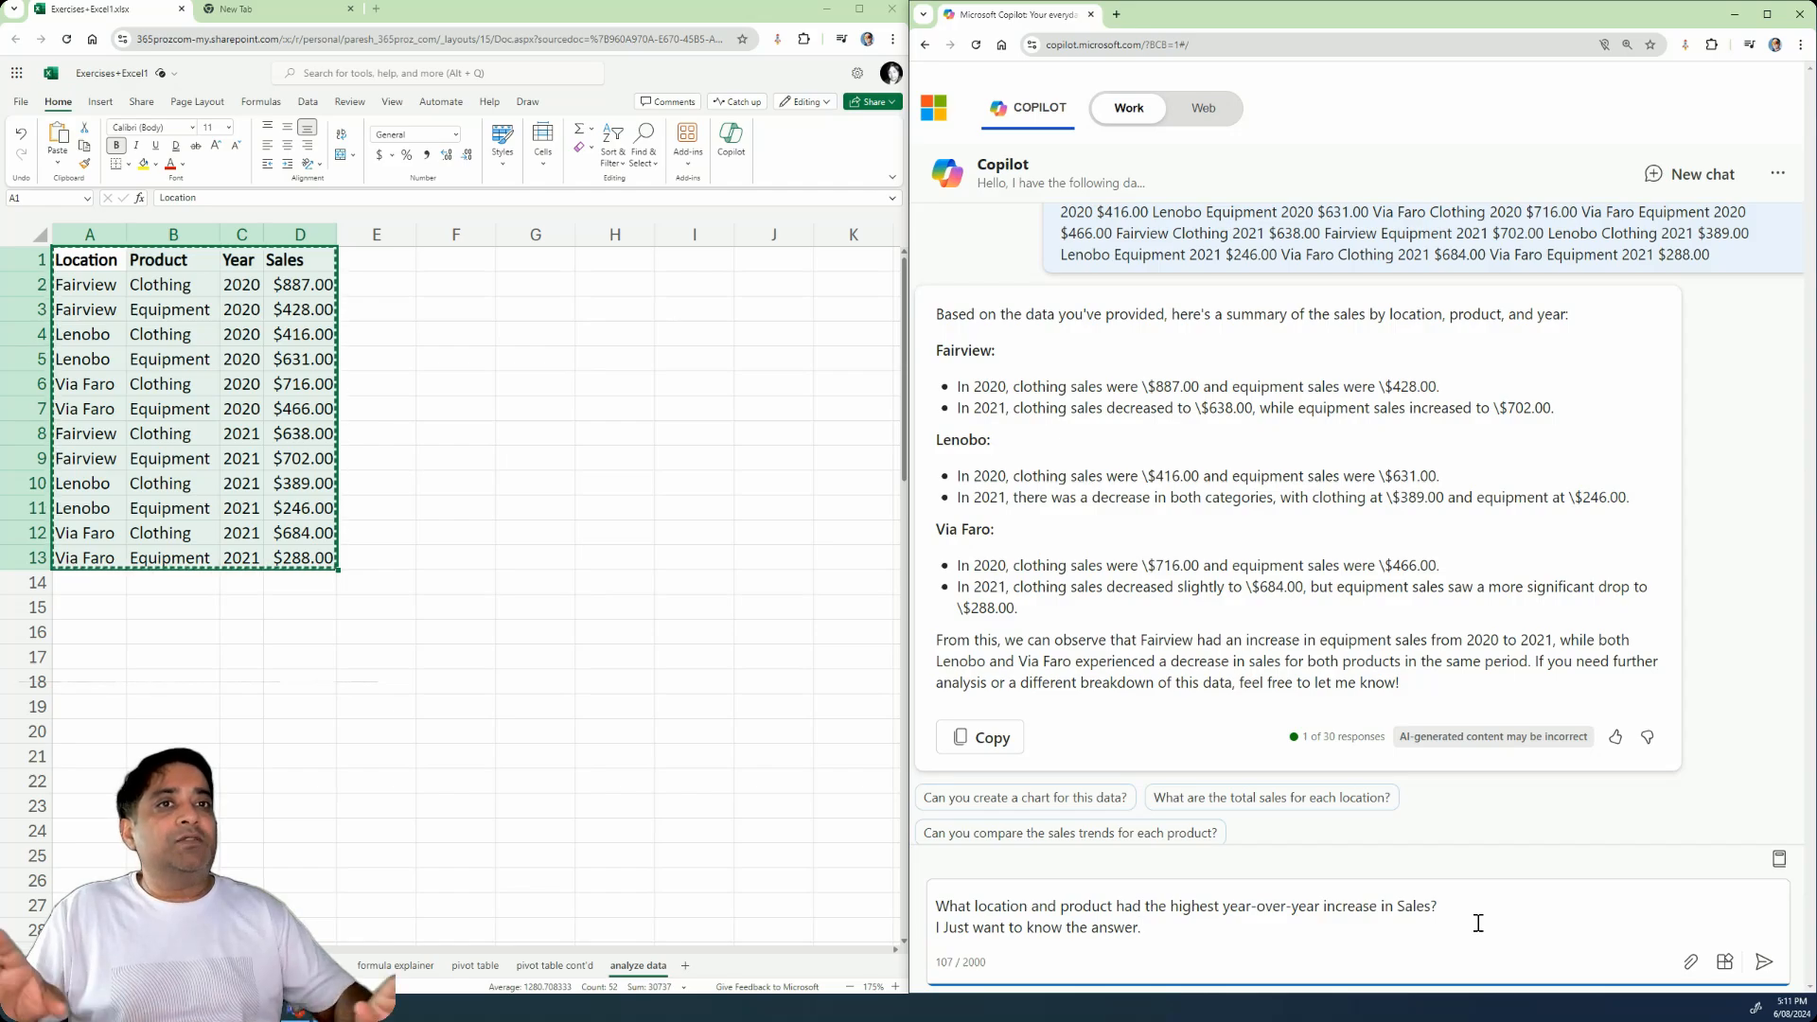
left_click(1762, 961)
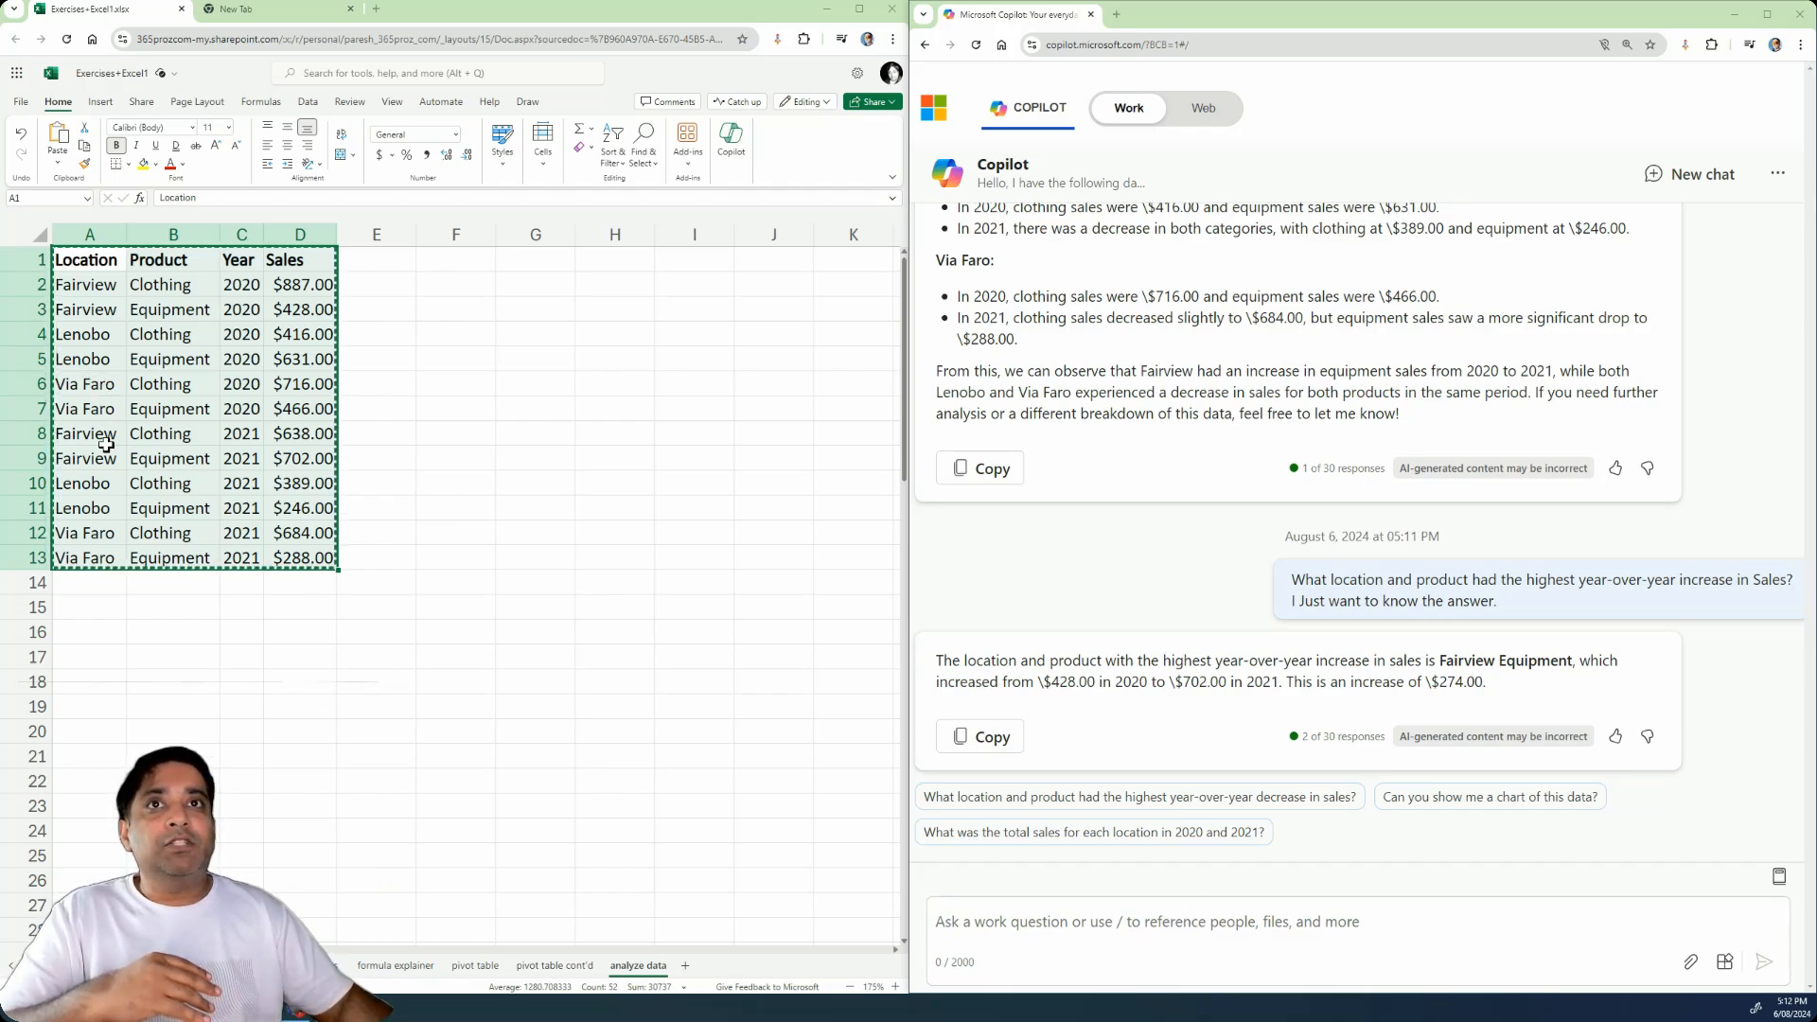
- Verify Fairview Equipment's sheet figures: $428.00 in 2020 and $702.00 in 2021
left_click(89, 433)
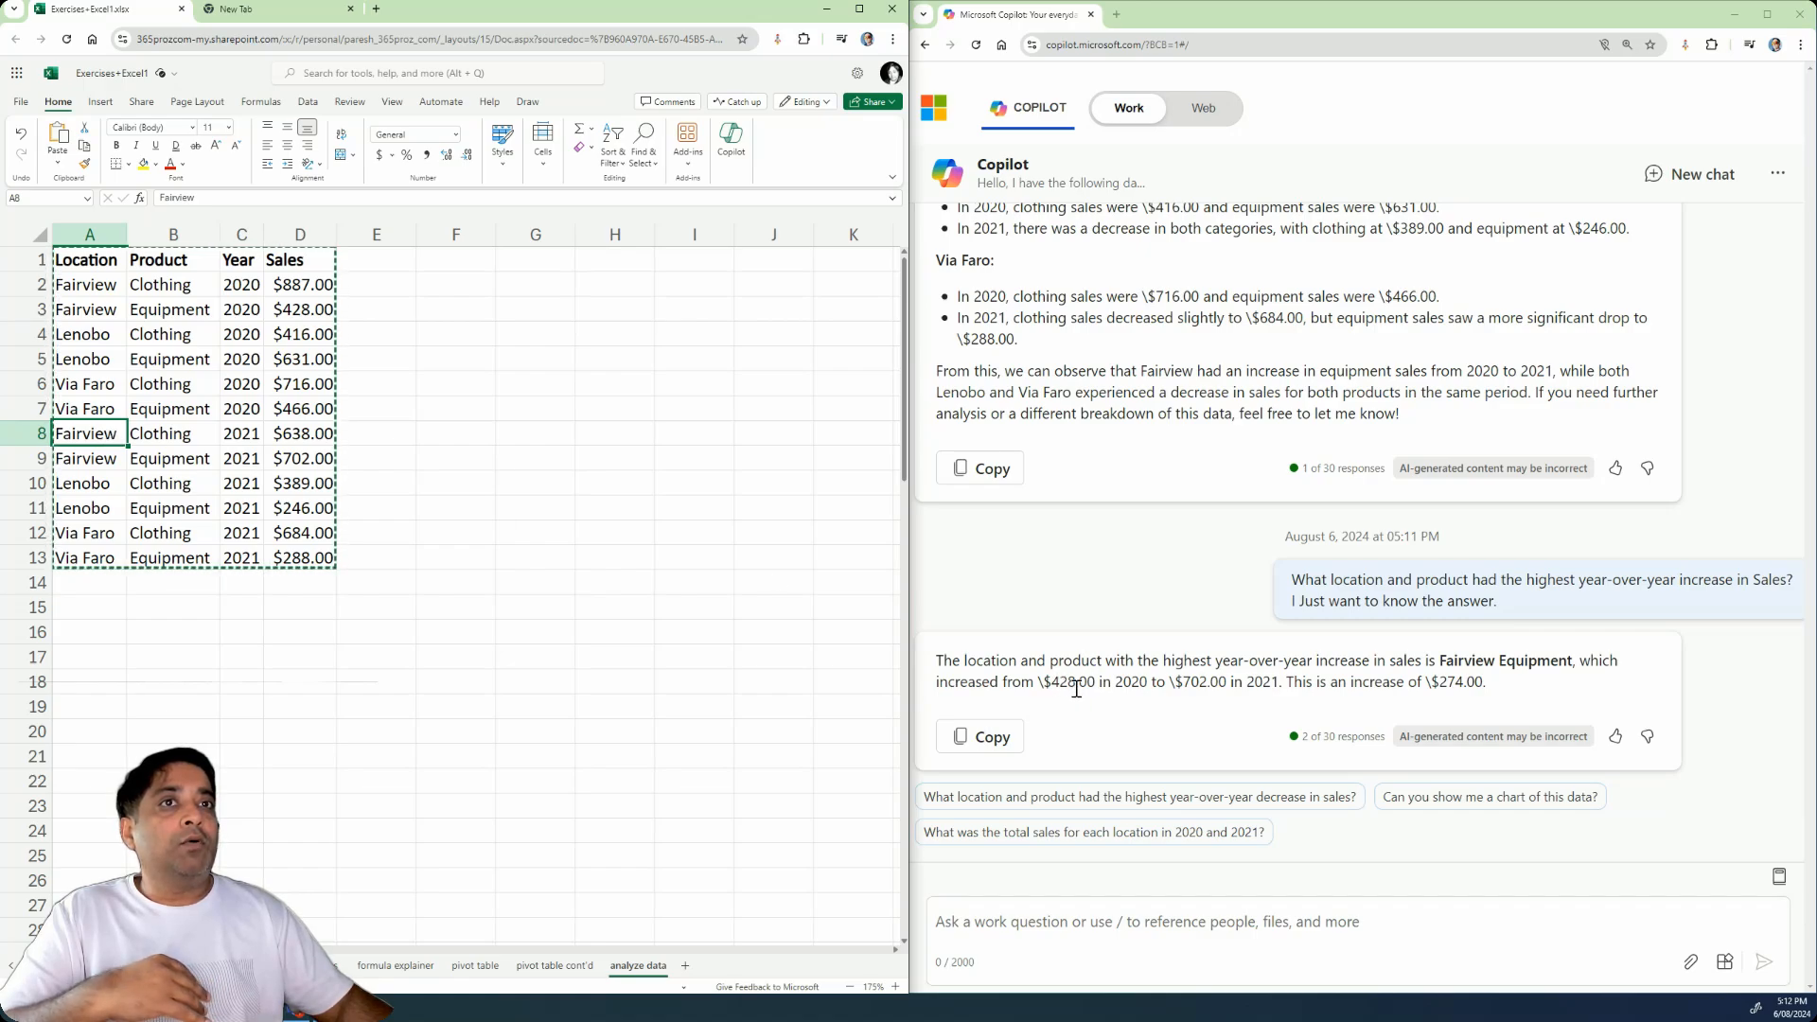
left_click(300, 310)
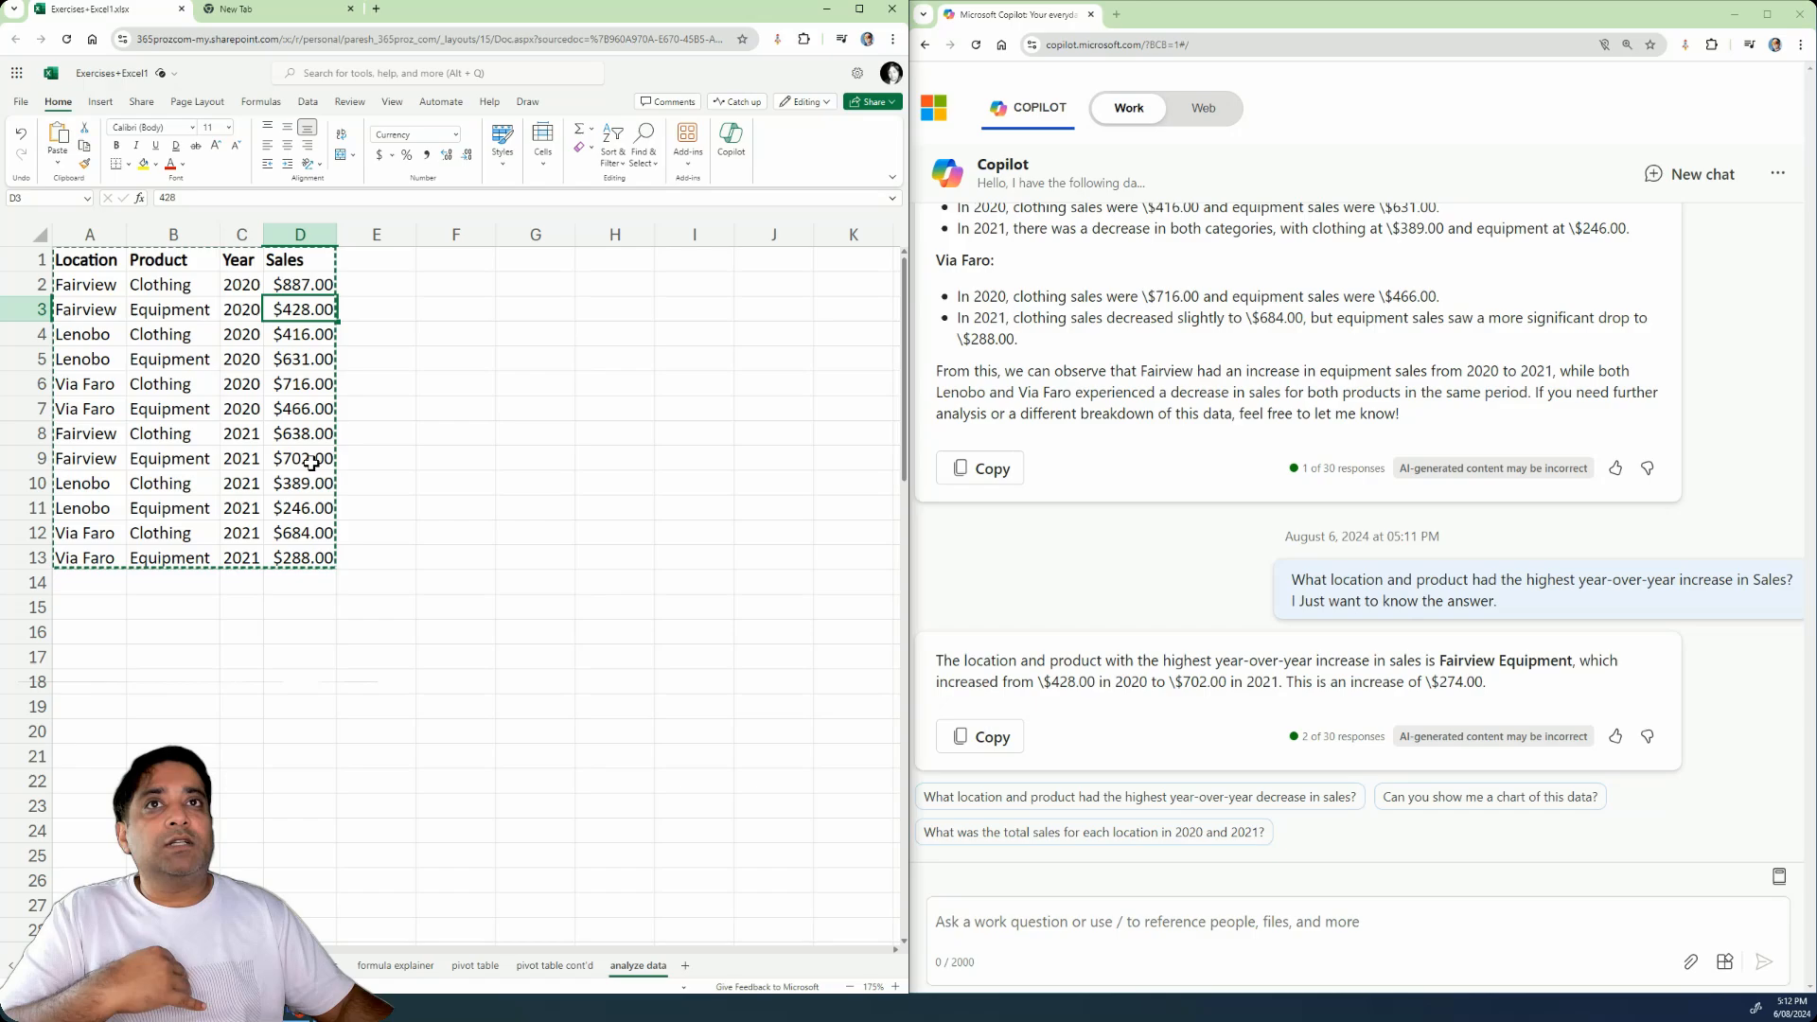
left_click(299, 458)
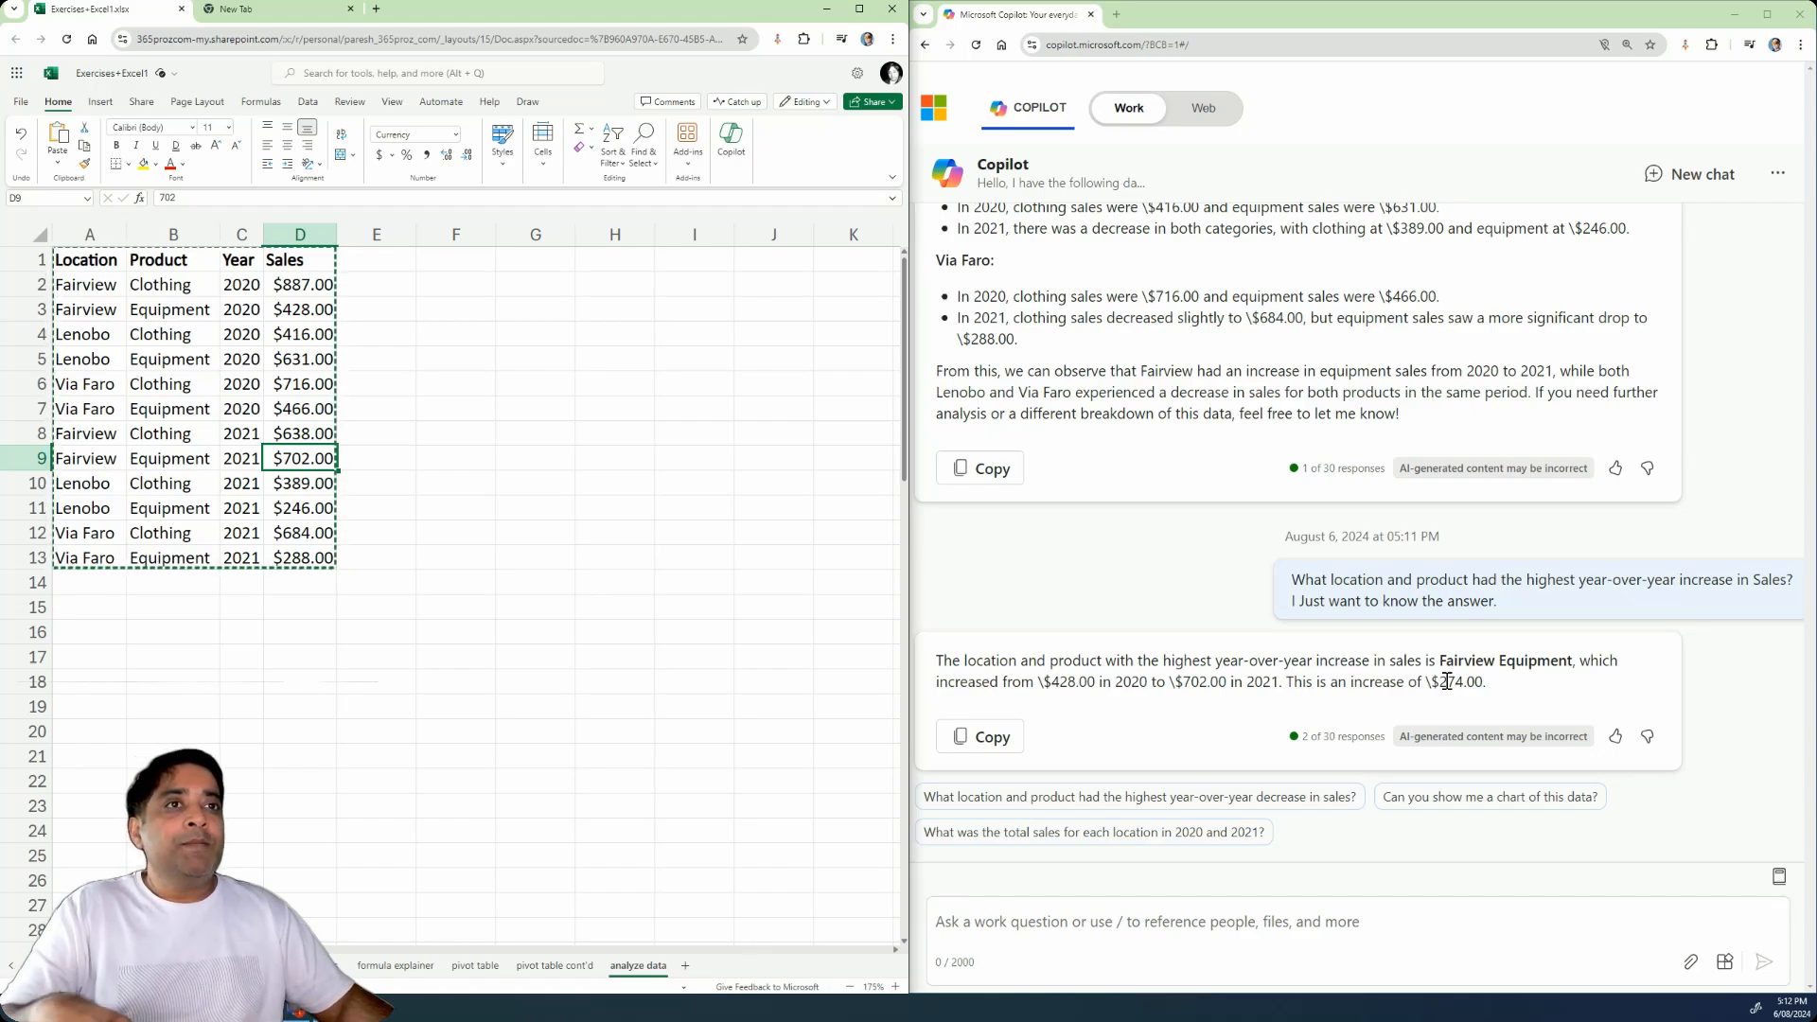
mouse_move(1089, 652)
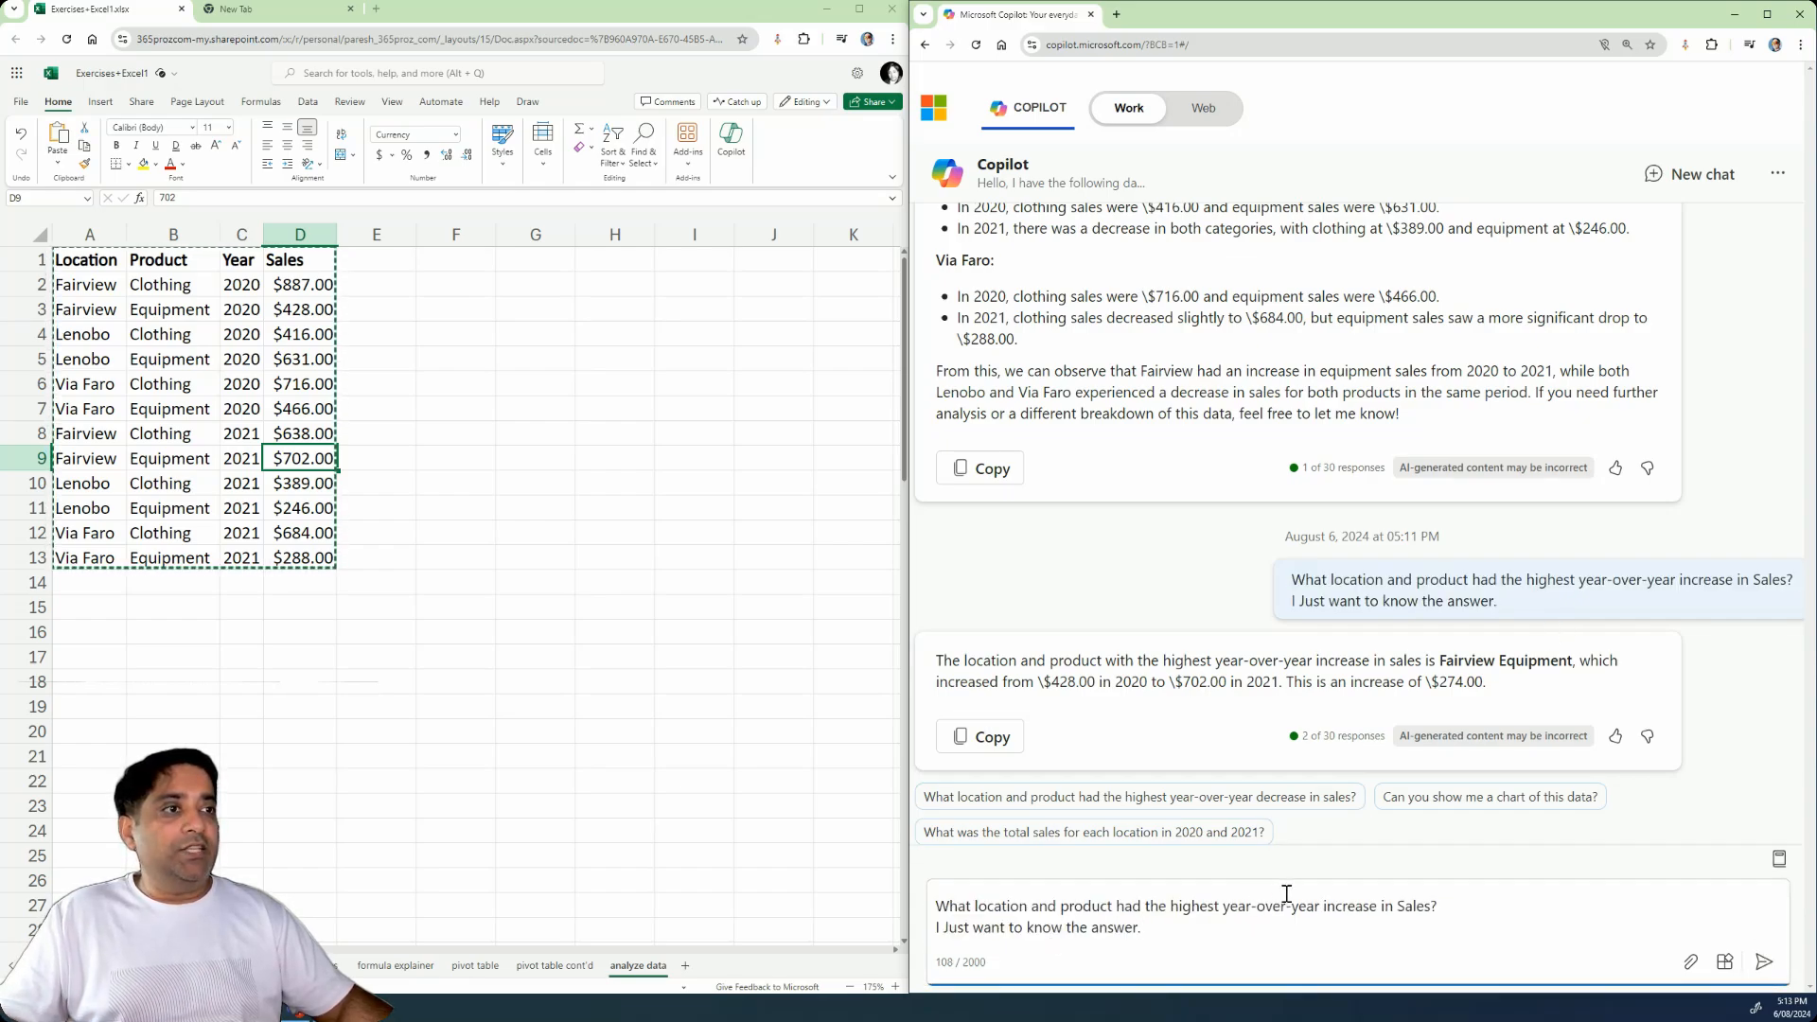
- Change 'increase' to 'decrease' in the question and send it to Copilot
double_click(1351, 905)
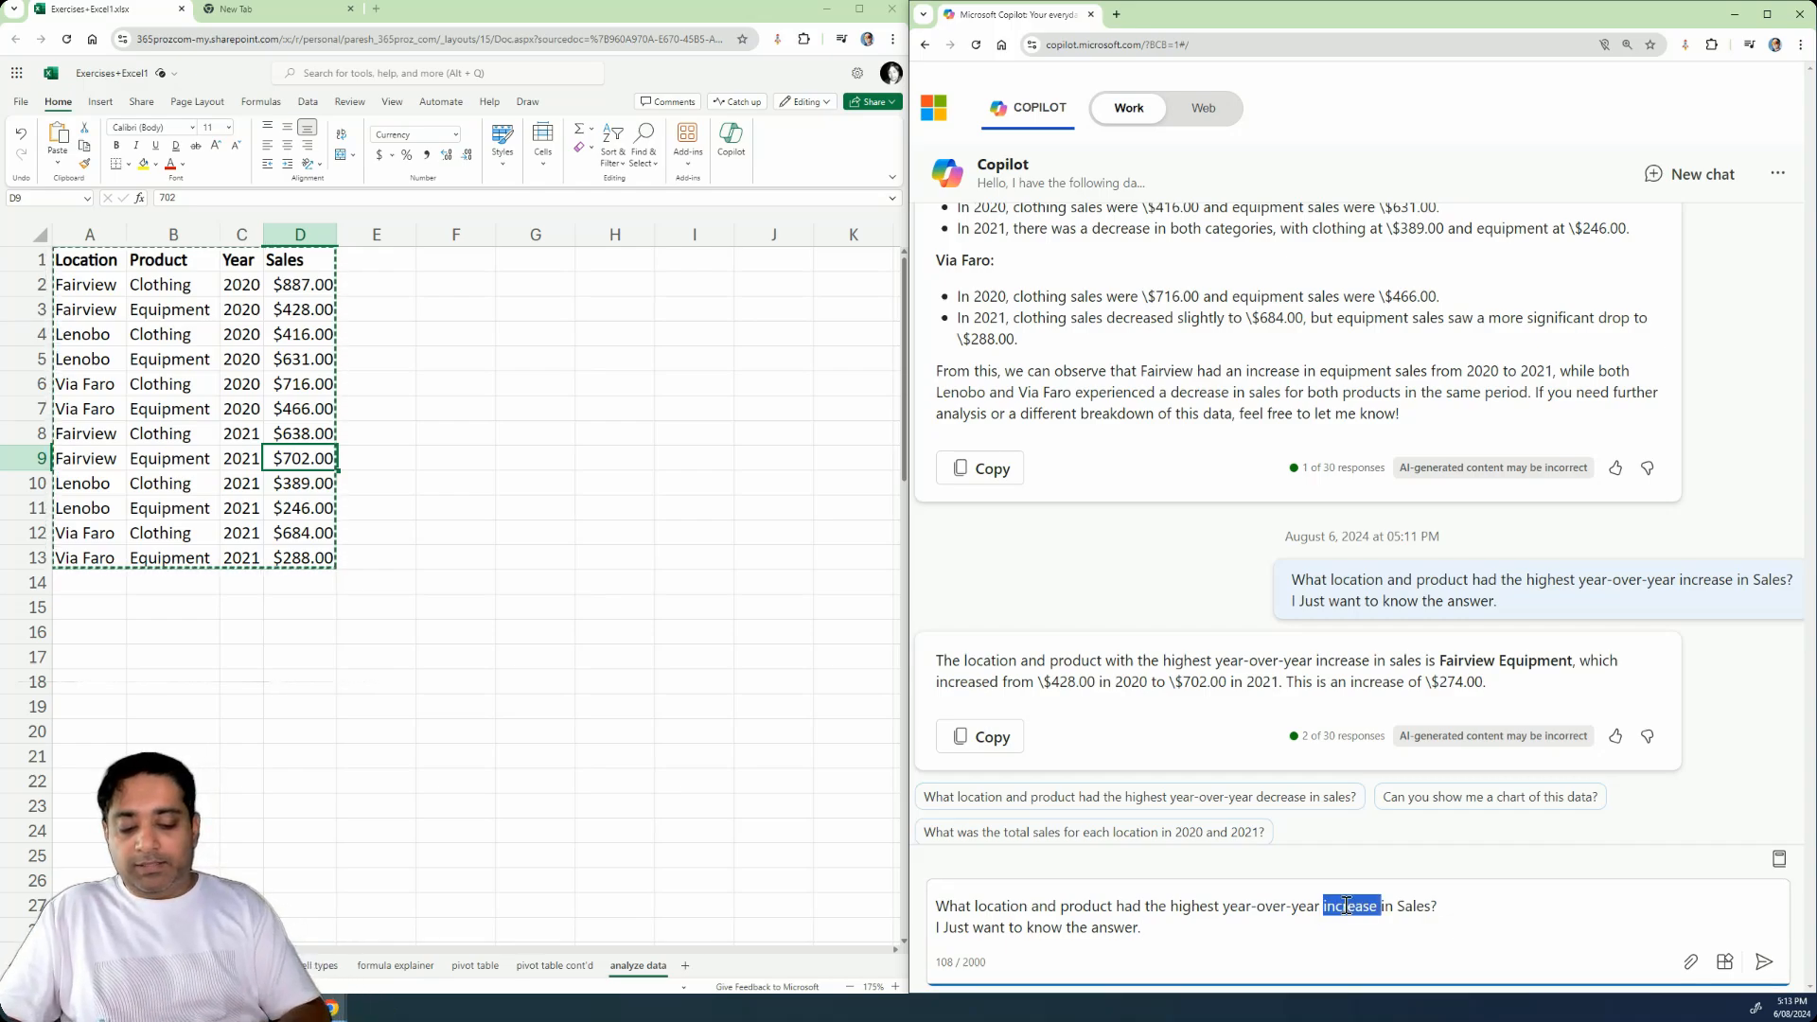
type("decrease")
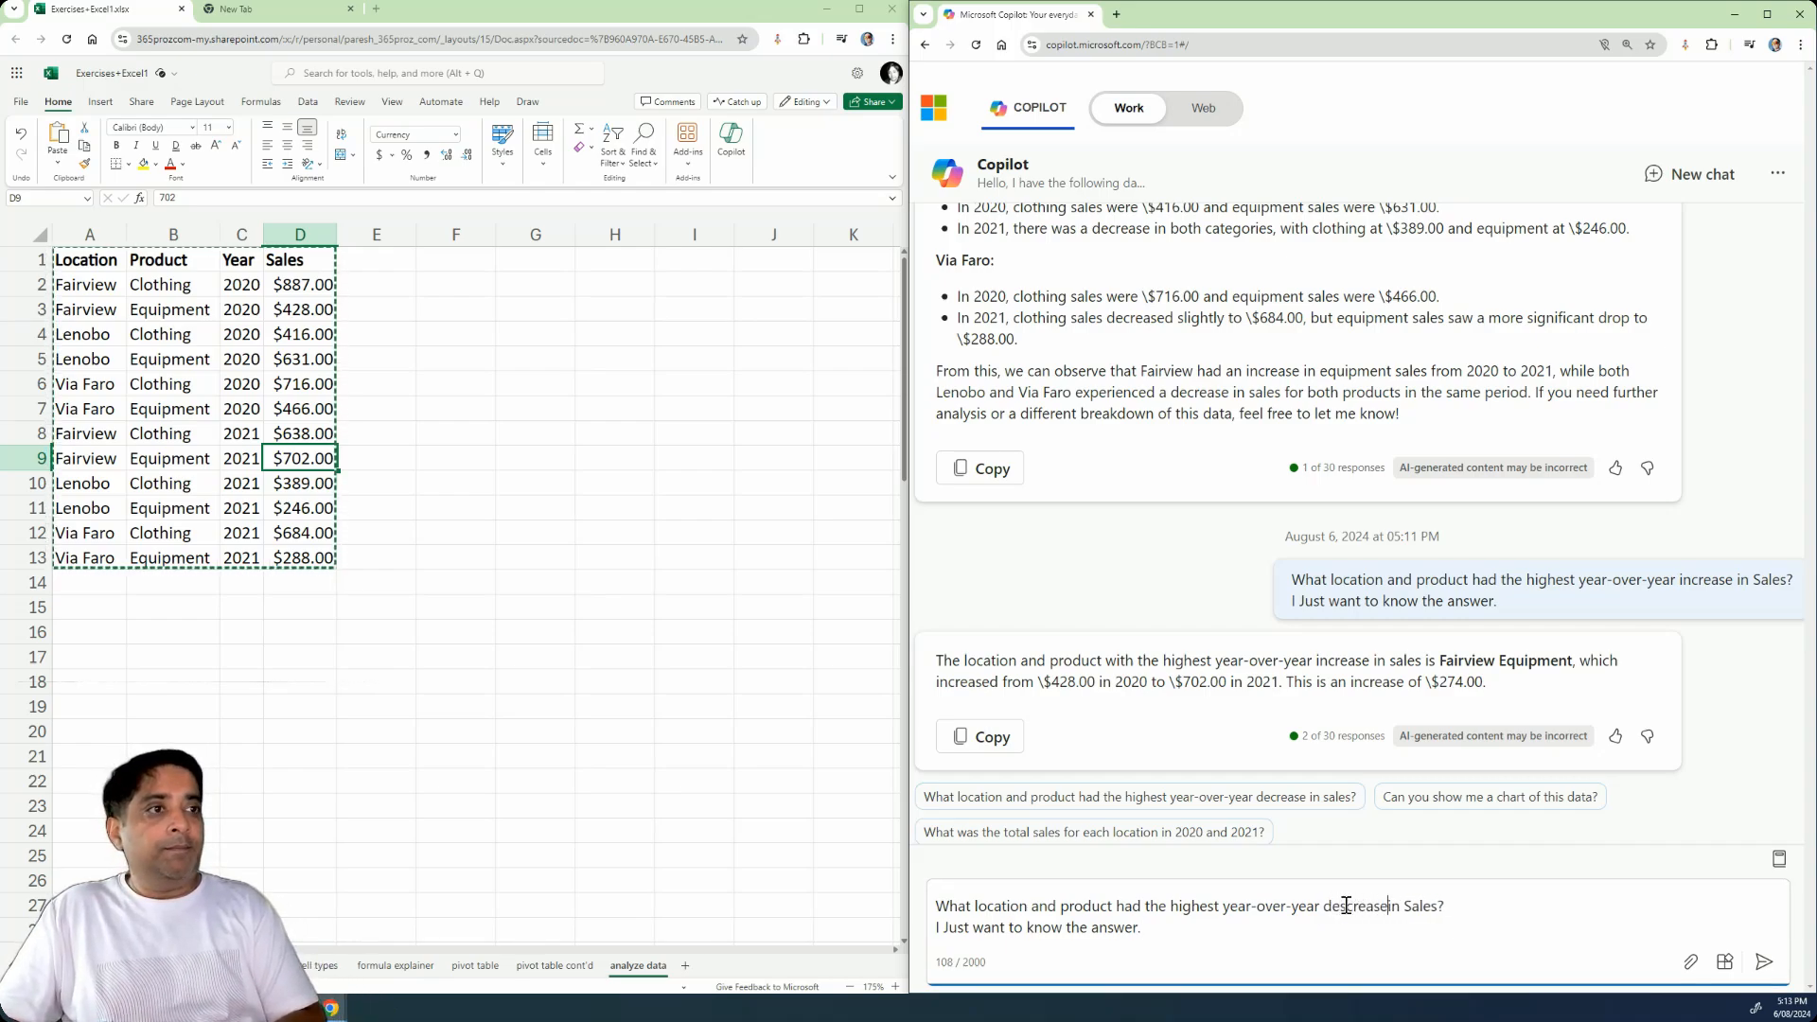
type("\" \"")
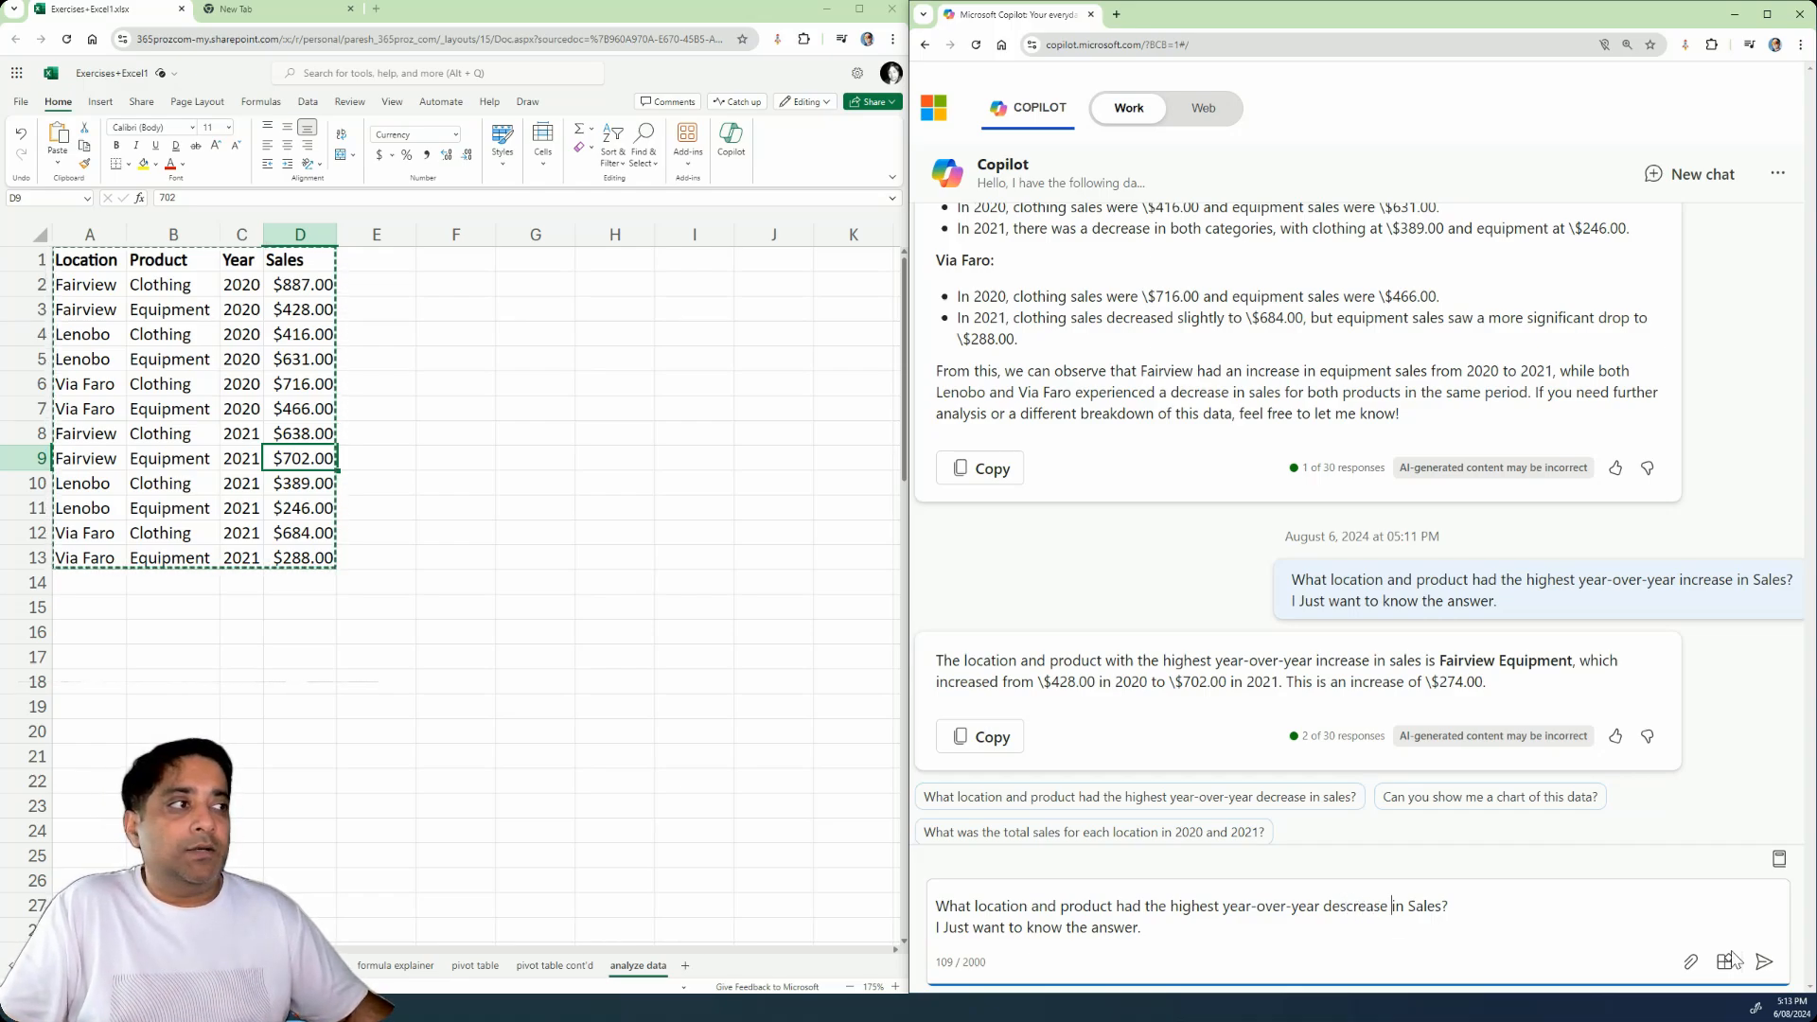
left_click(1768, 961)
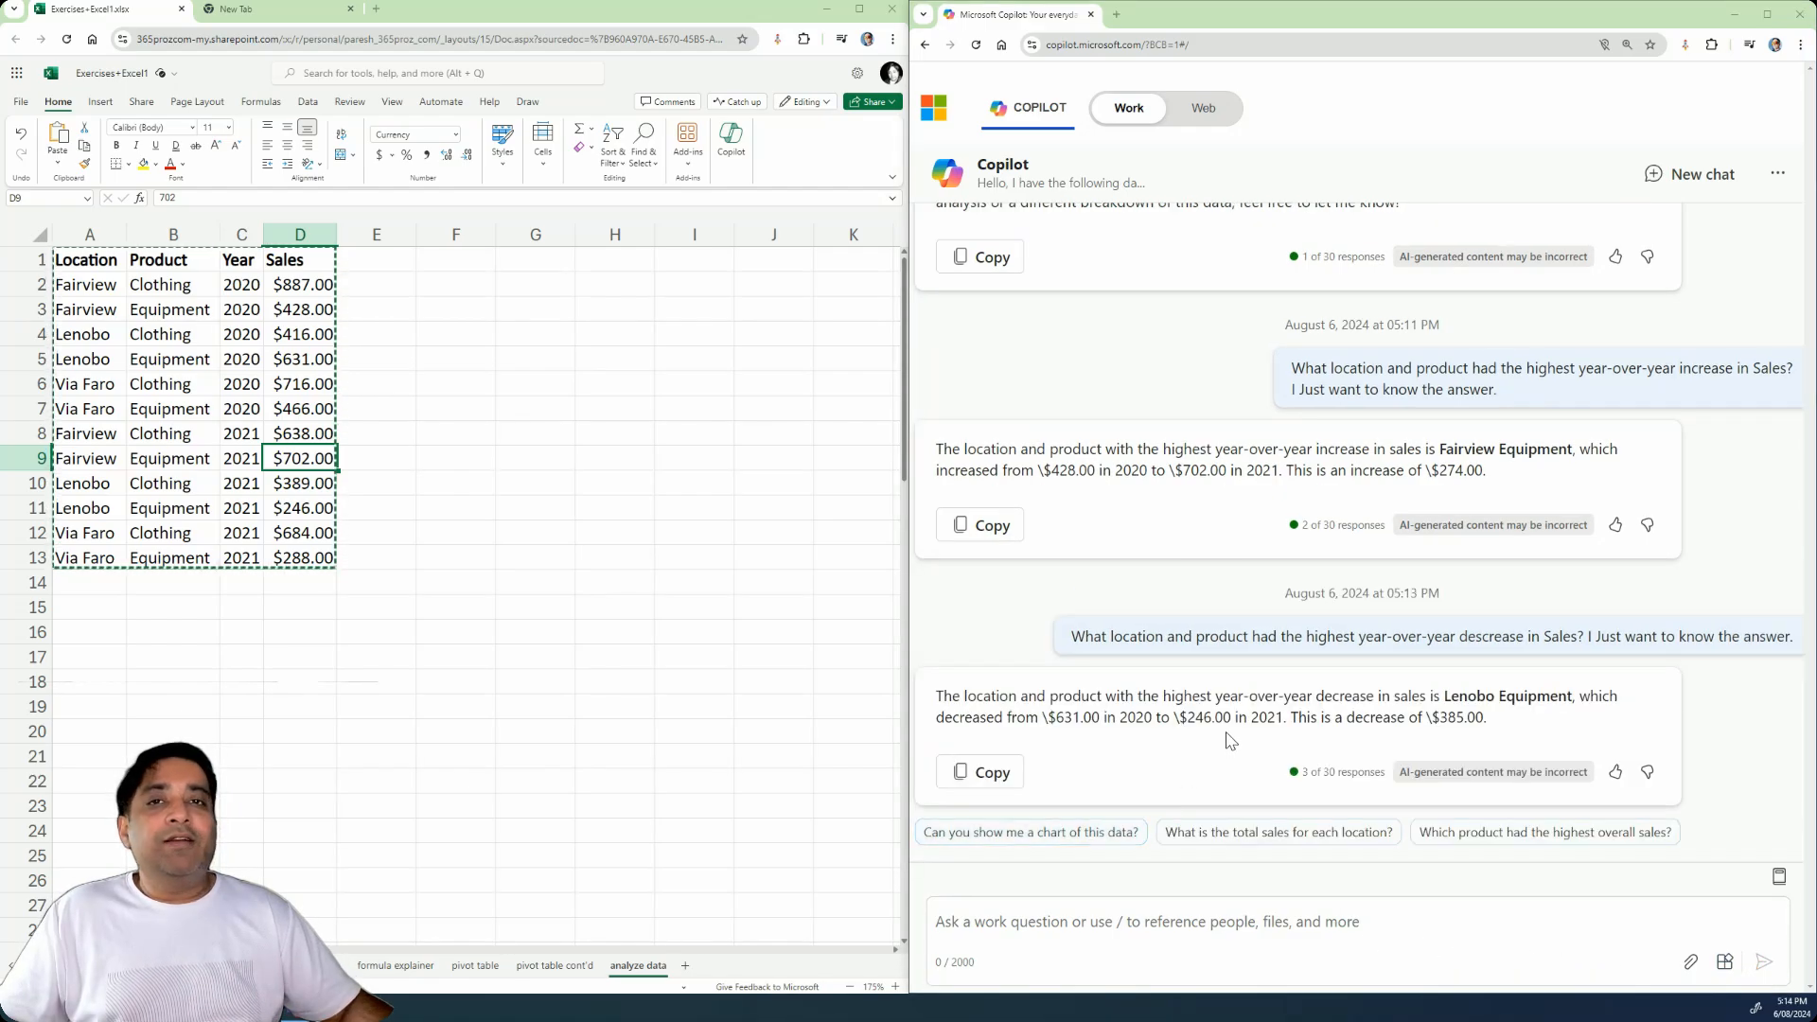
mouse_move(1539, 705)
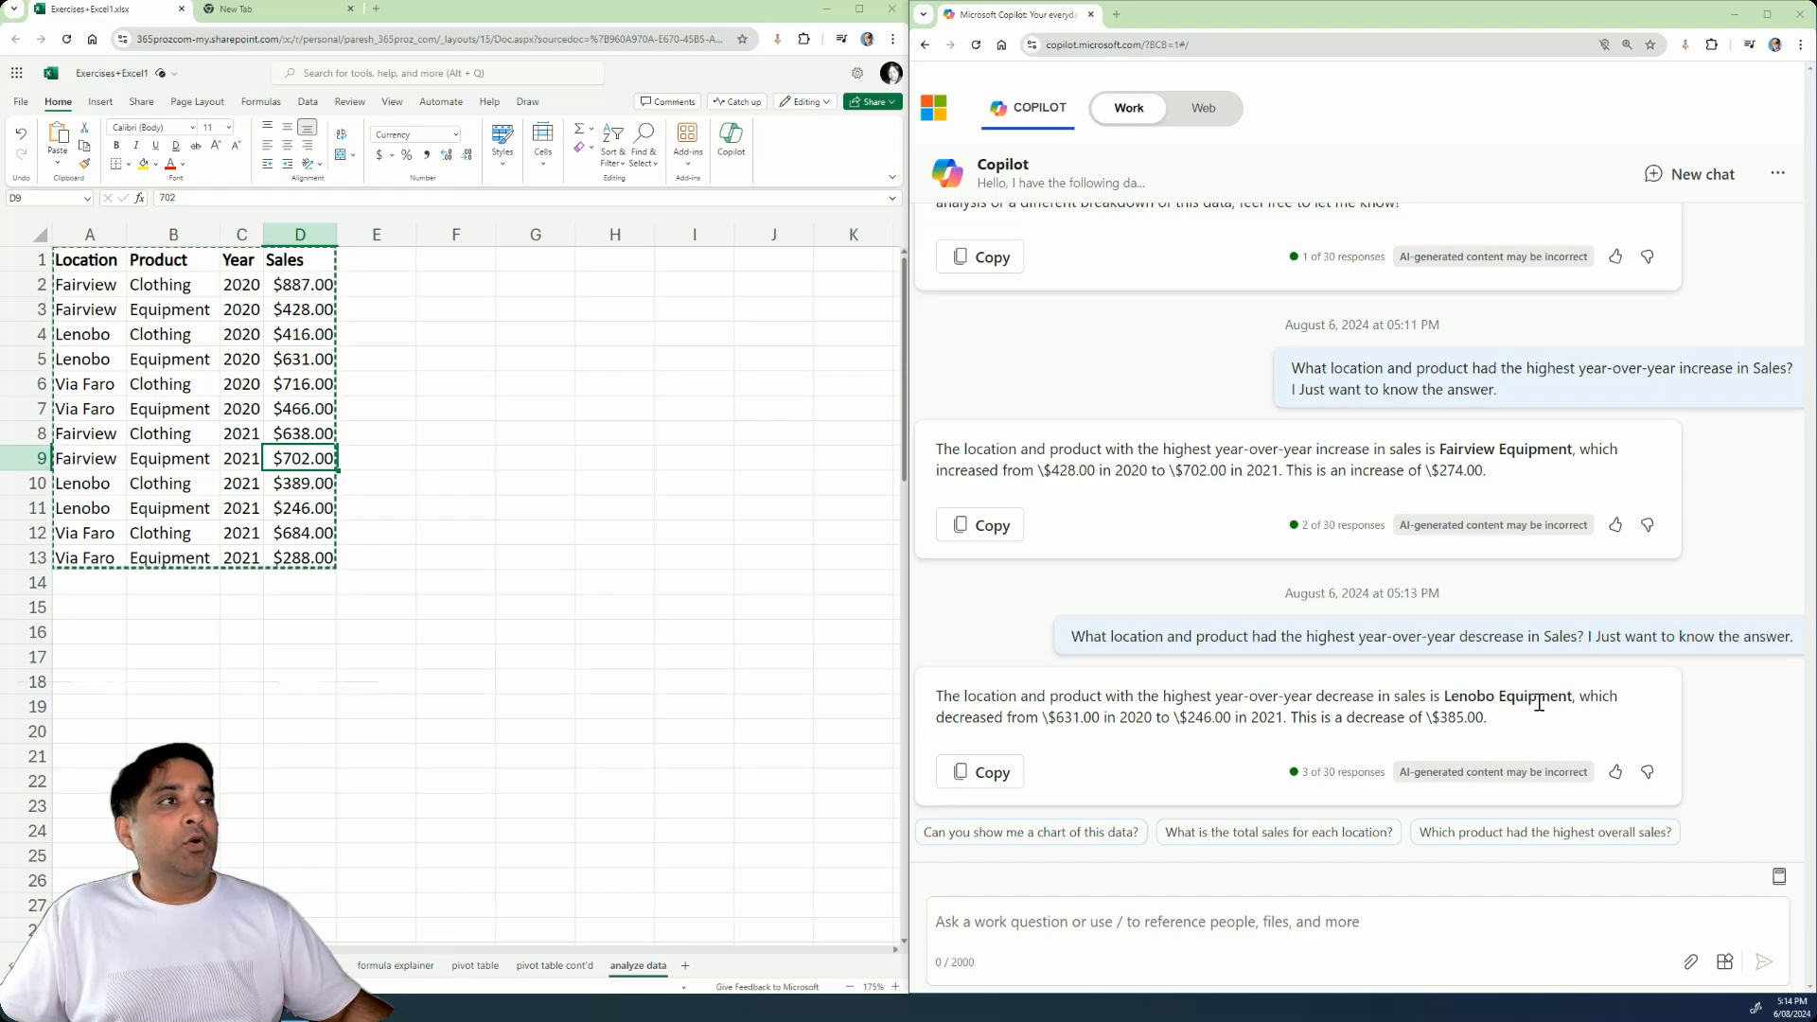
- Verify Lenobo Equipment's sheet figures: $631.00 in 2020 and $246.00 in 2021
left_click(84, 334)
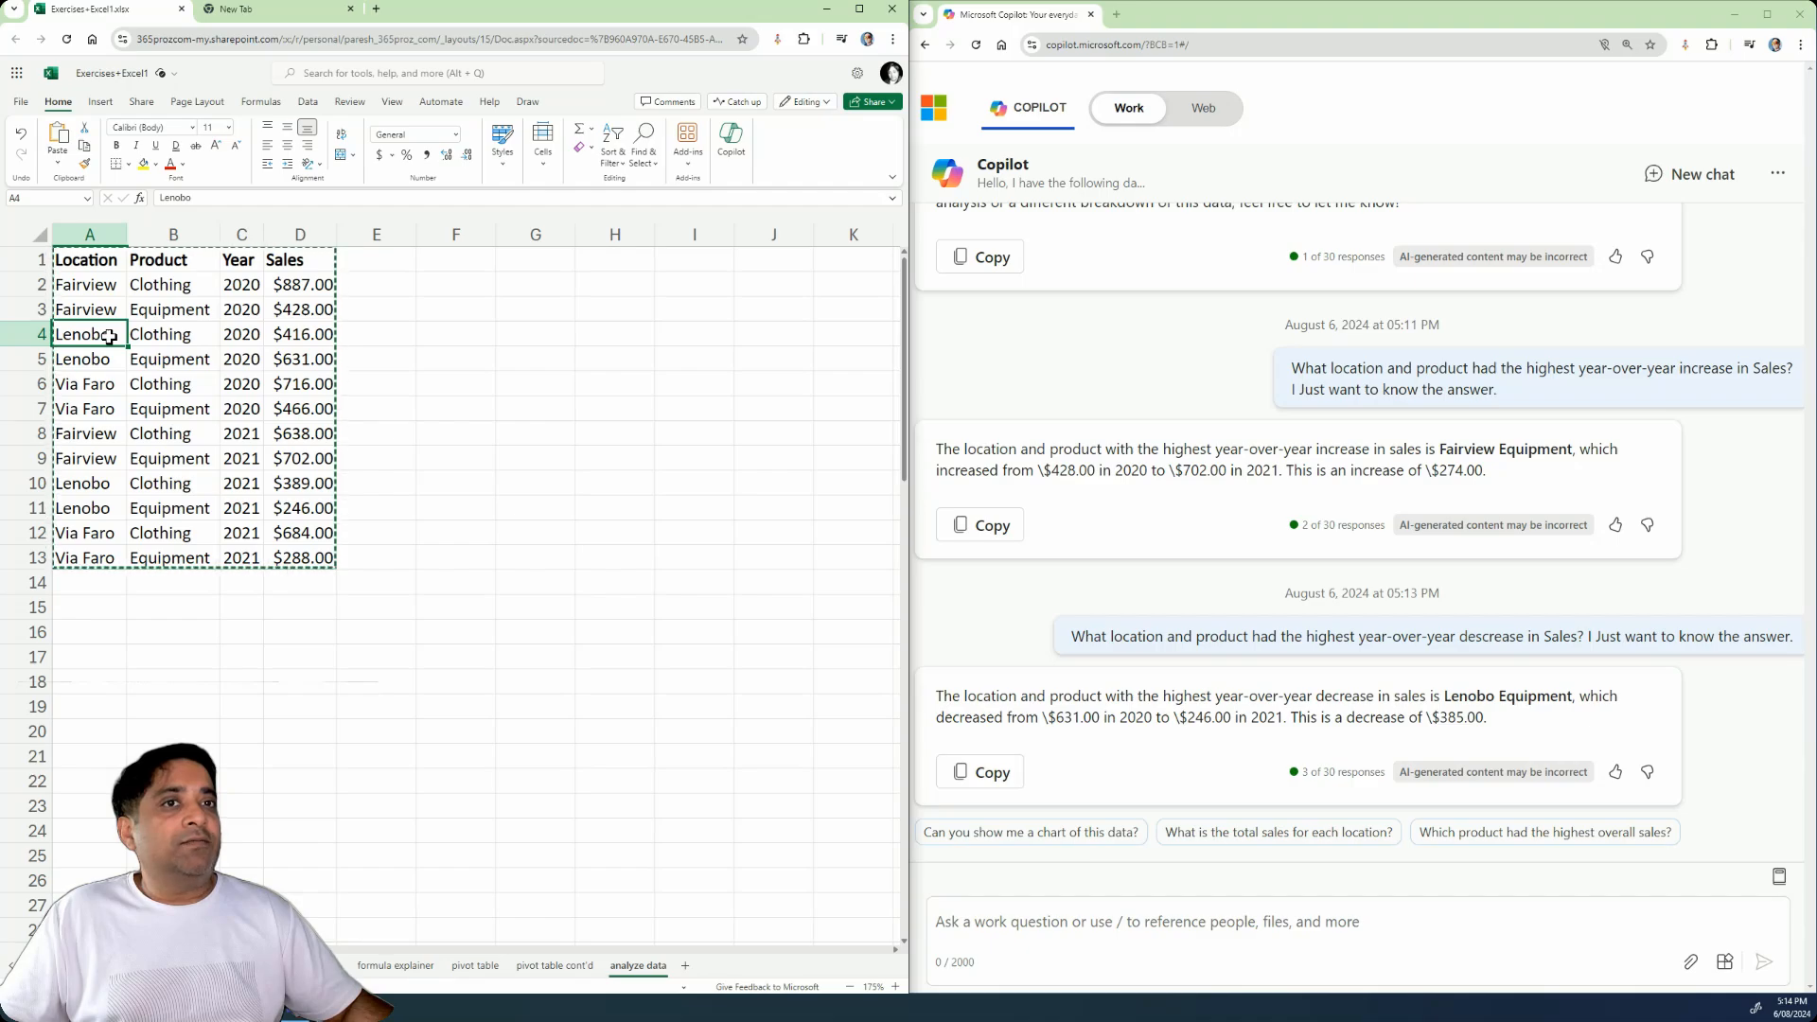
left_click(300, 358)
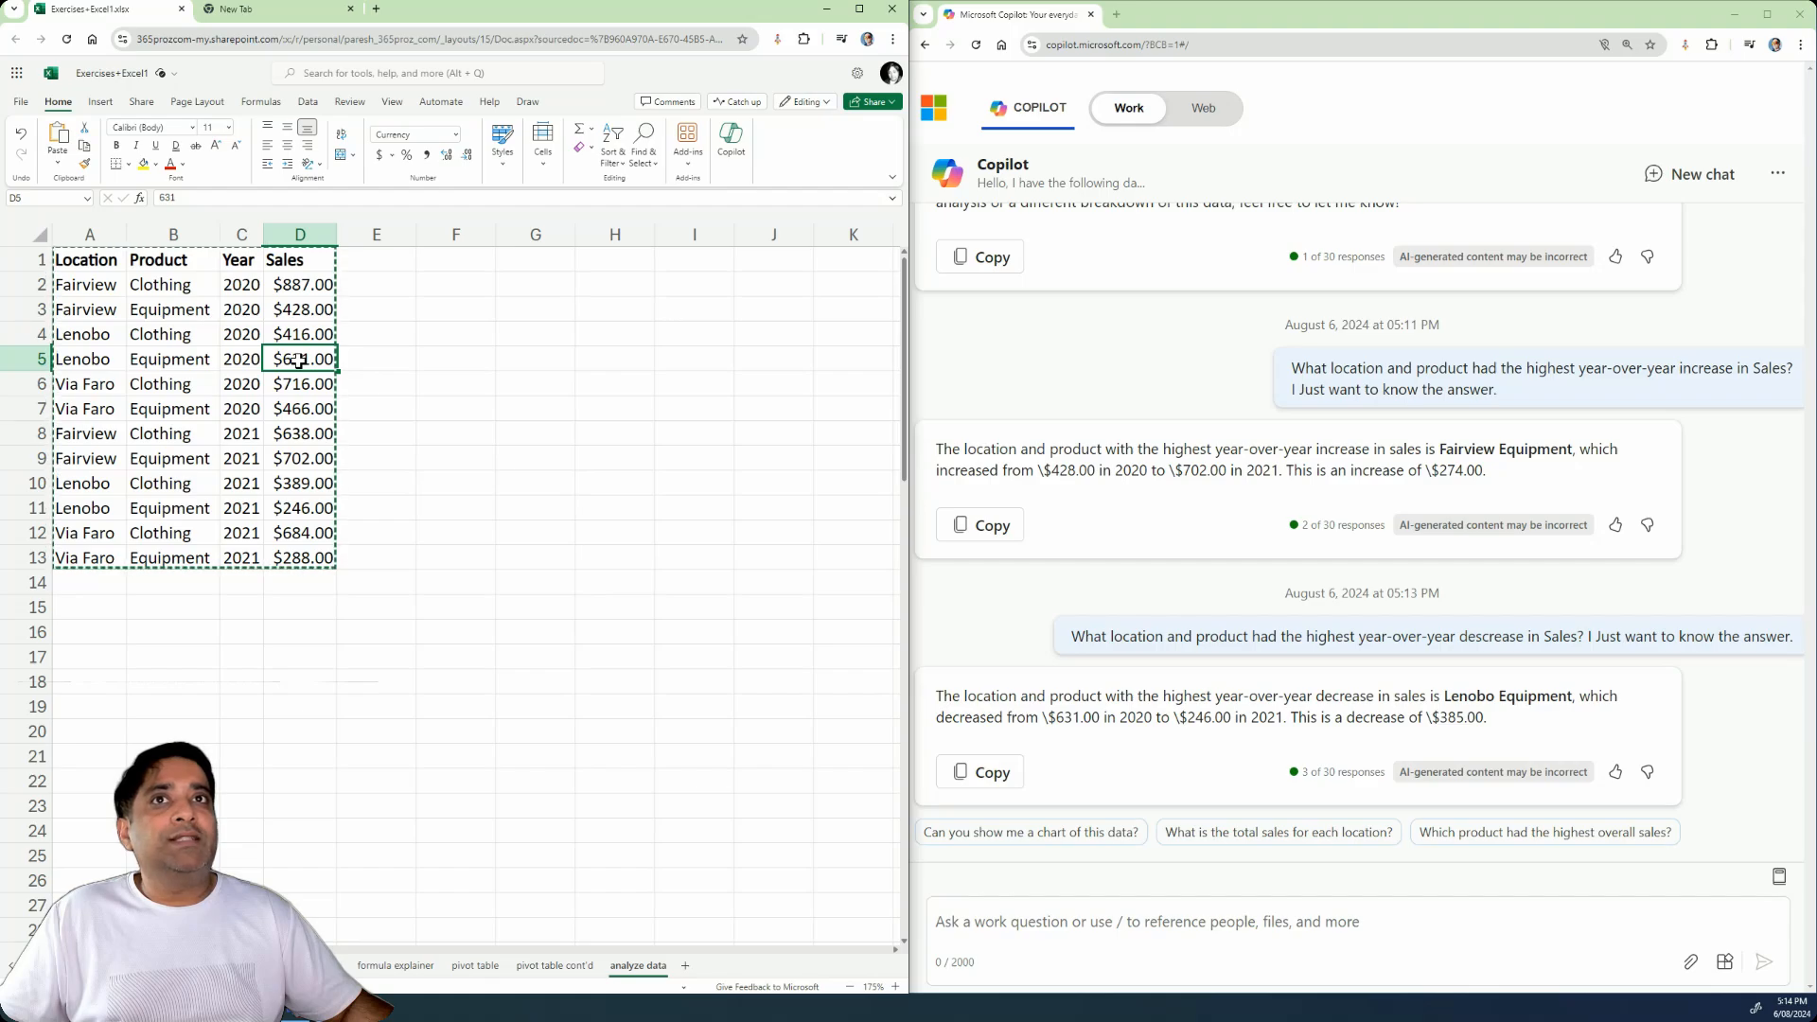
left_click(300, 507)
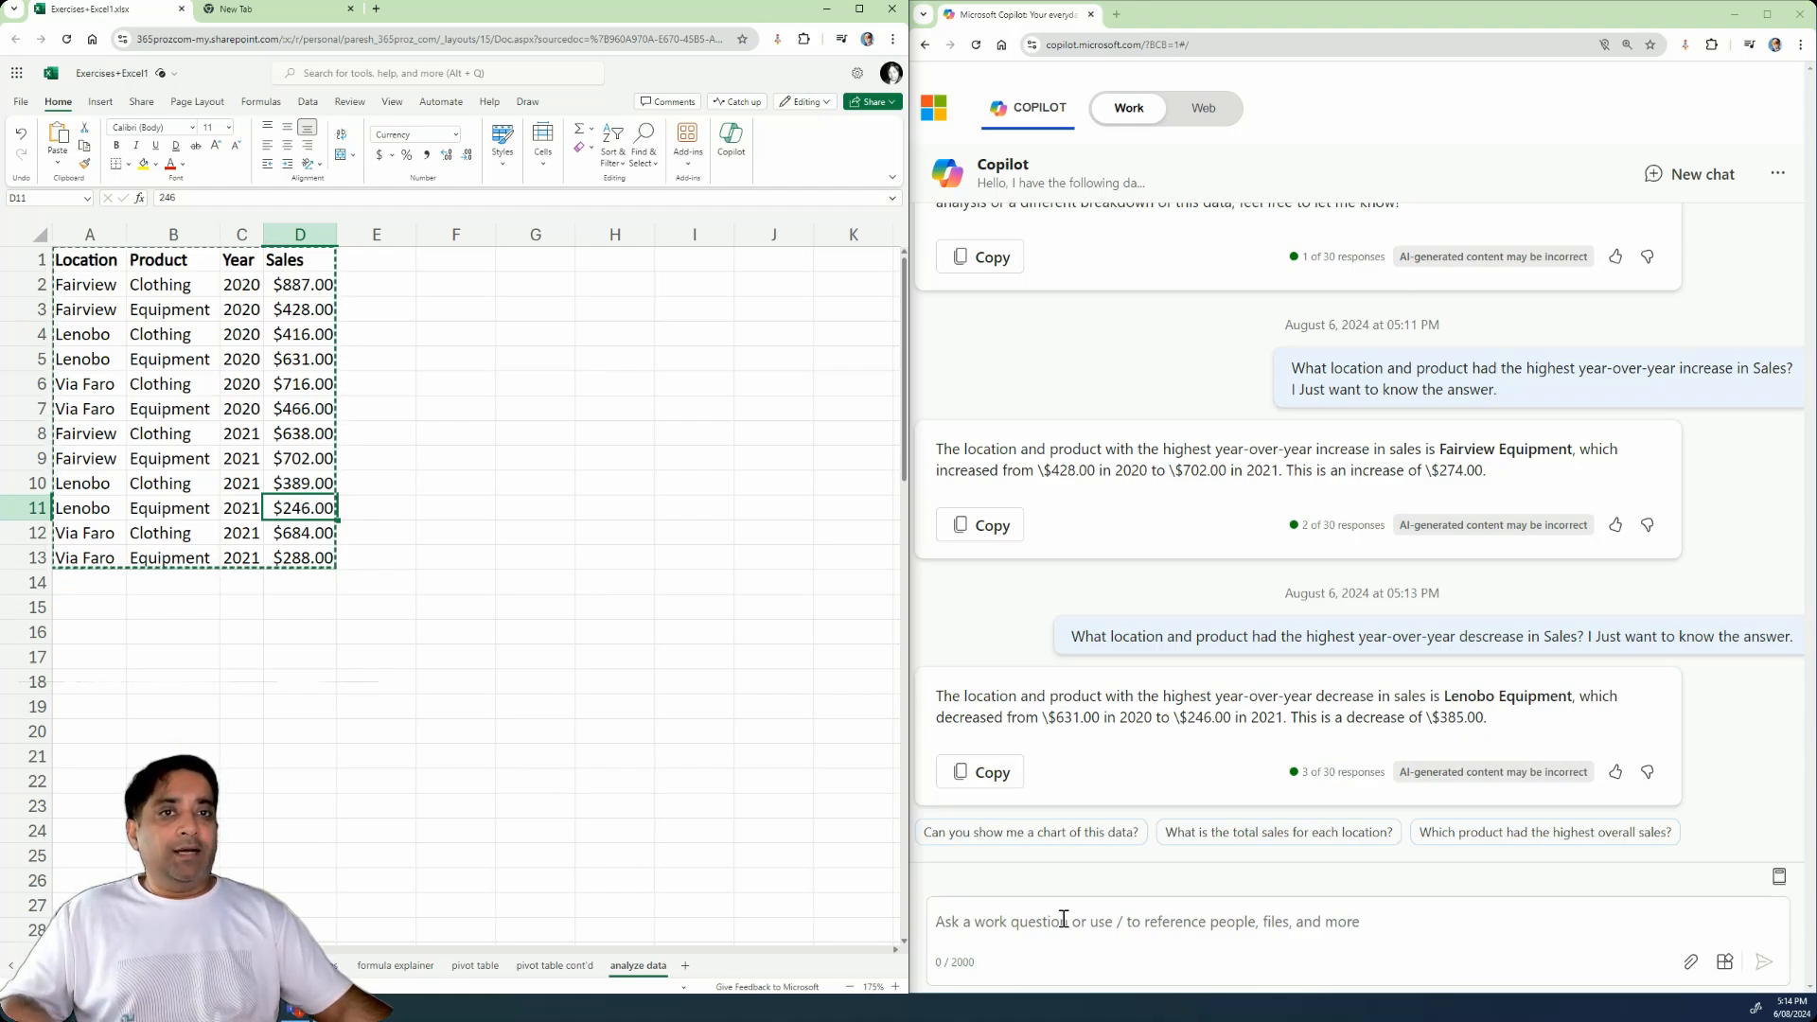
- Request 'Build a table for me that shows the total sales by location and by year.'
type("Build a table for me that shows the total sales by location and by year.")
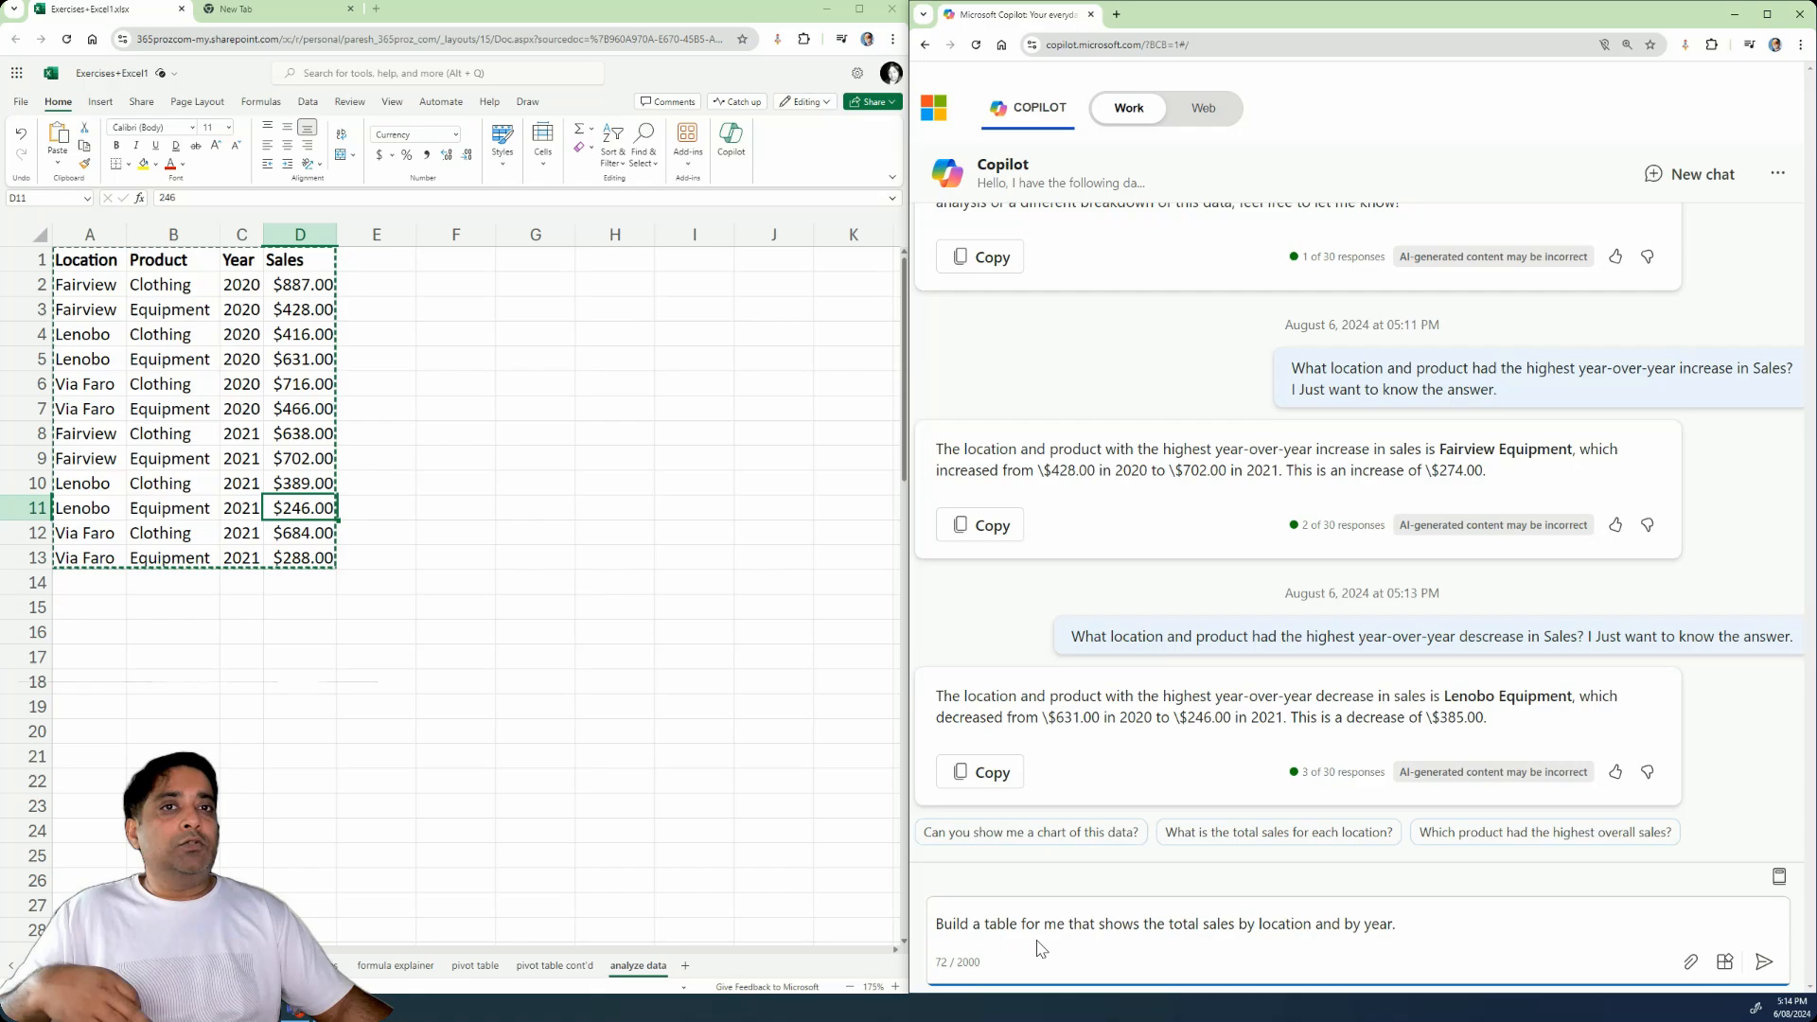
mouse_move(1056, 929)
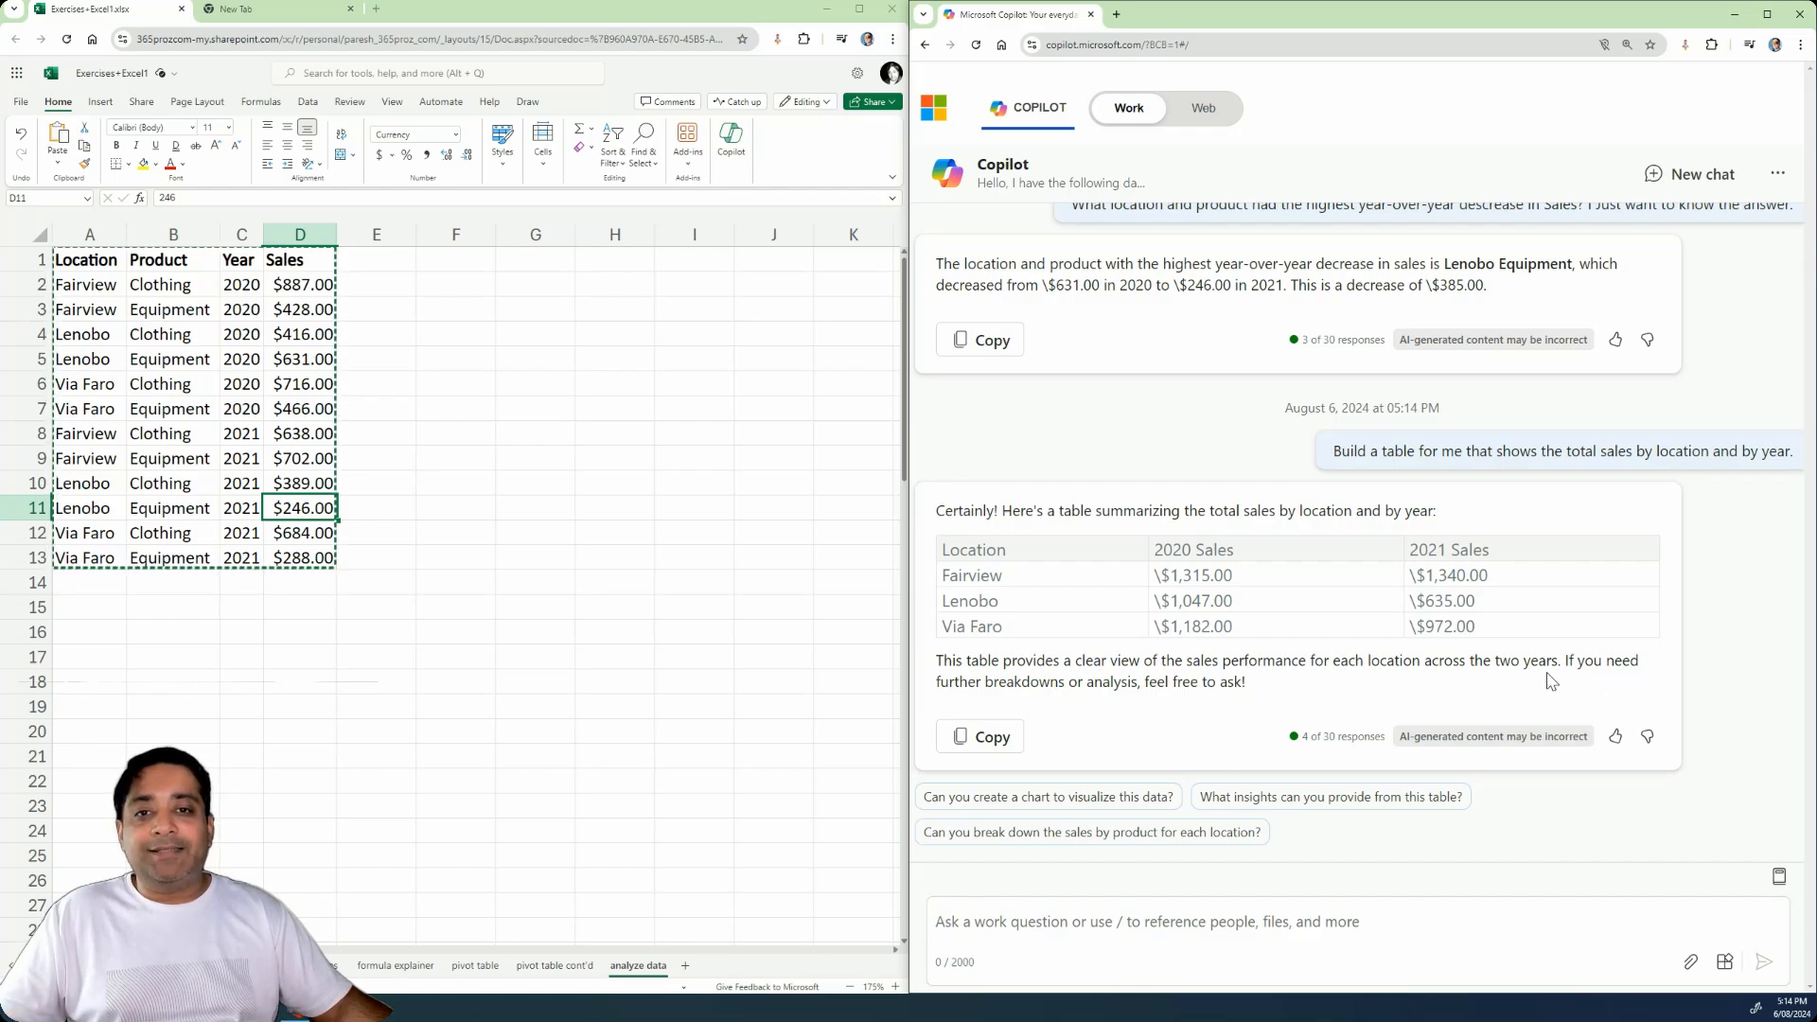
mouse_move(1146, 925)
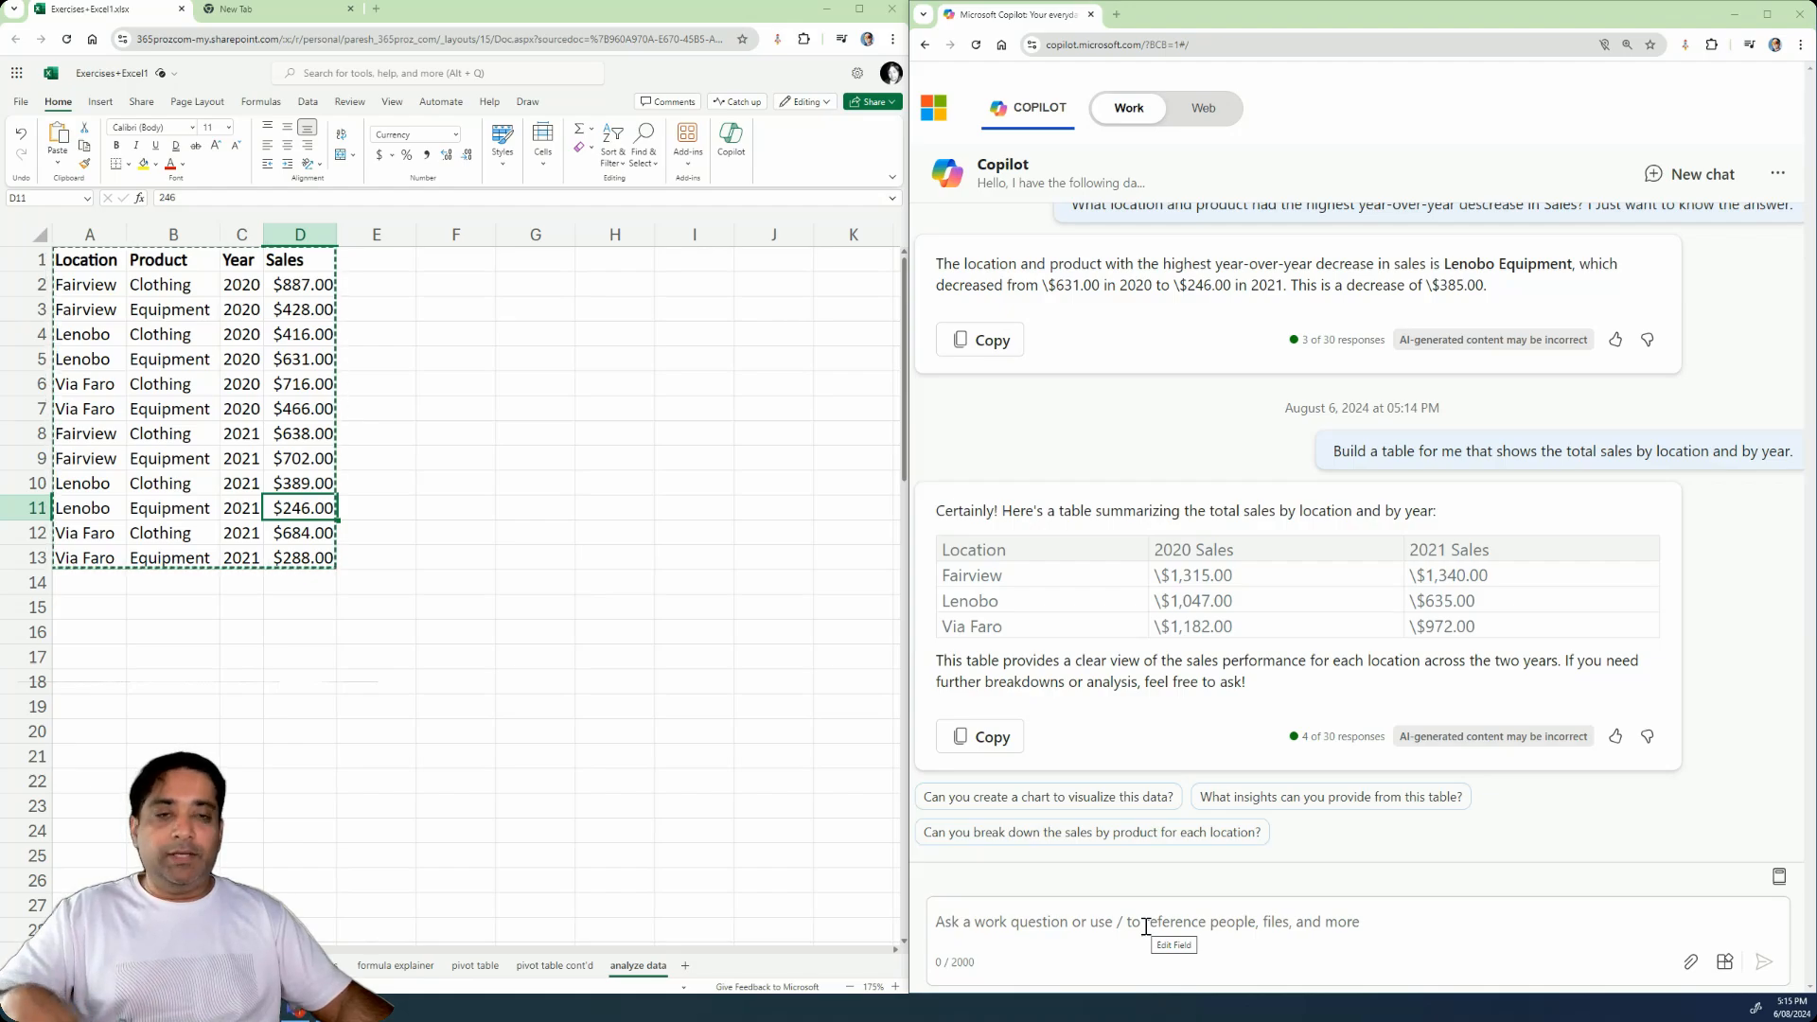
- Ask Copilot 'Which store location would you recommend closing?'
type("Which store location would you recommend closing?")
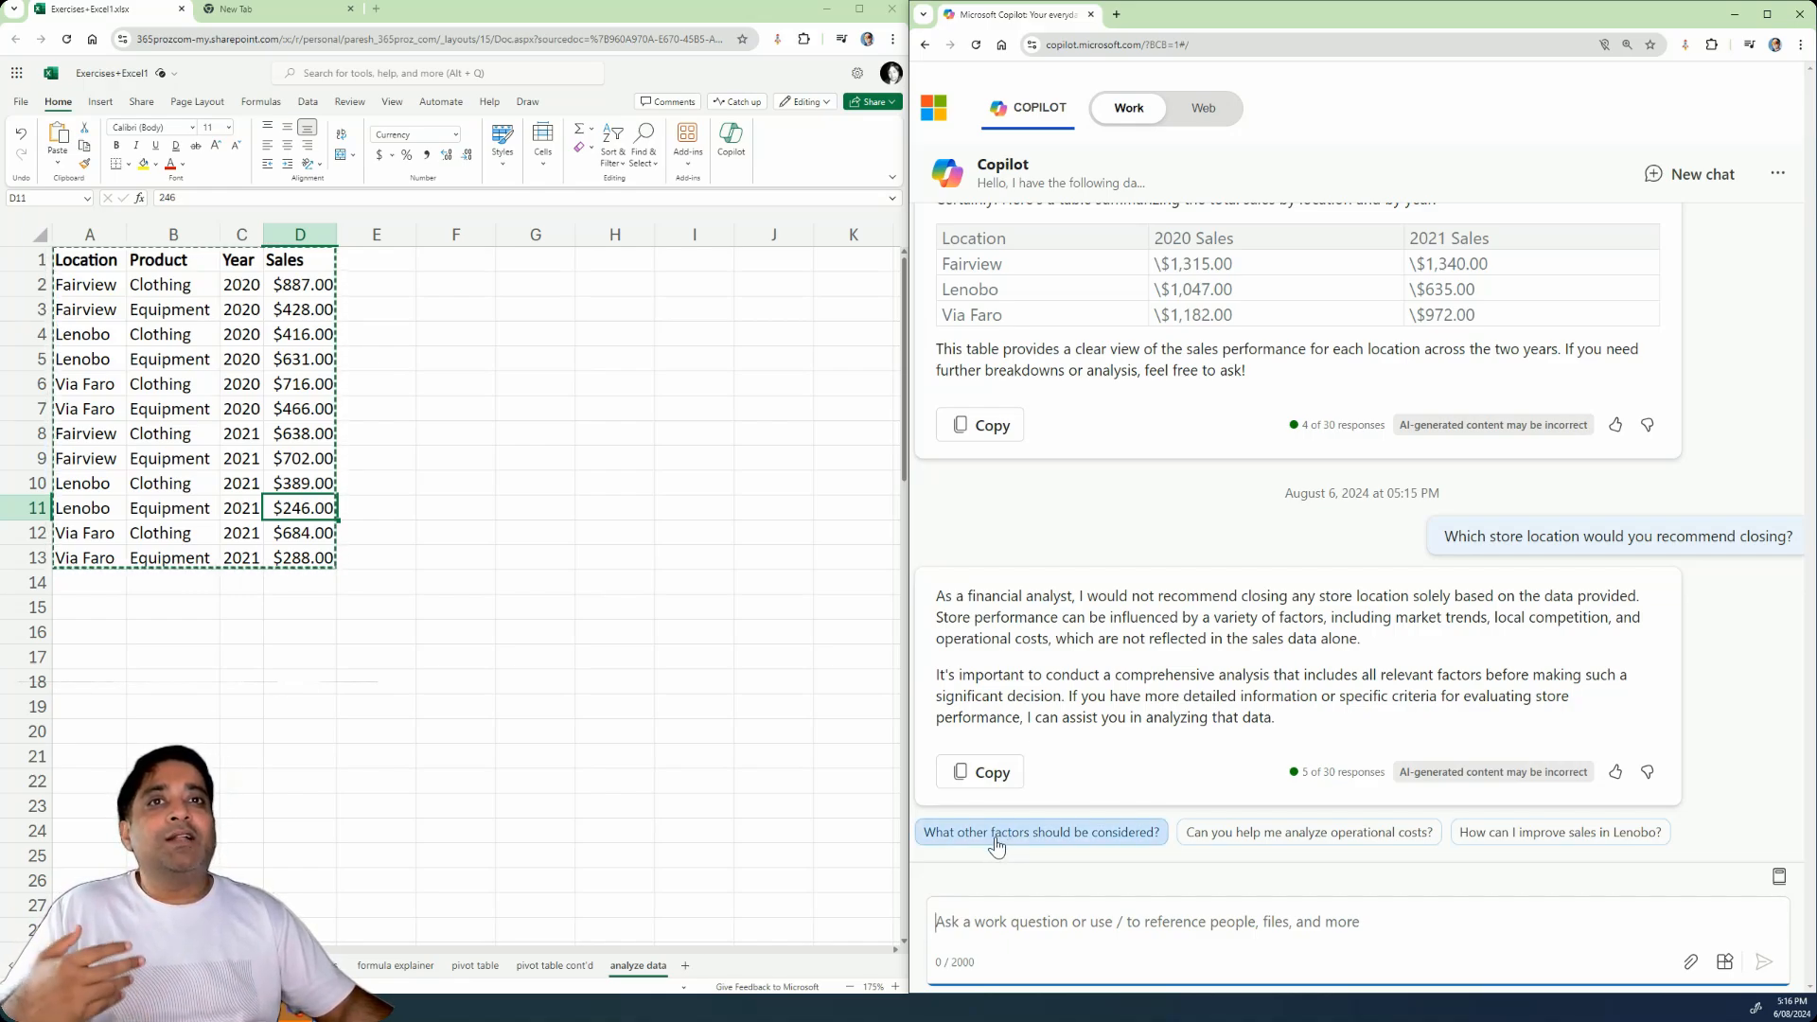
mouse_move(1266, 838)
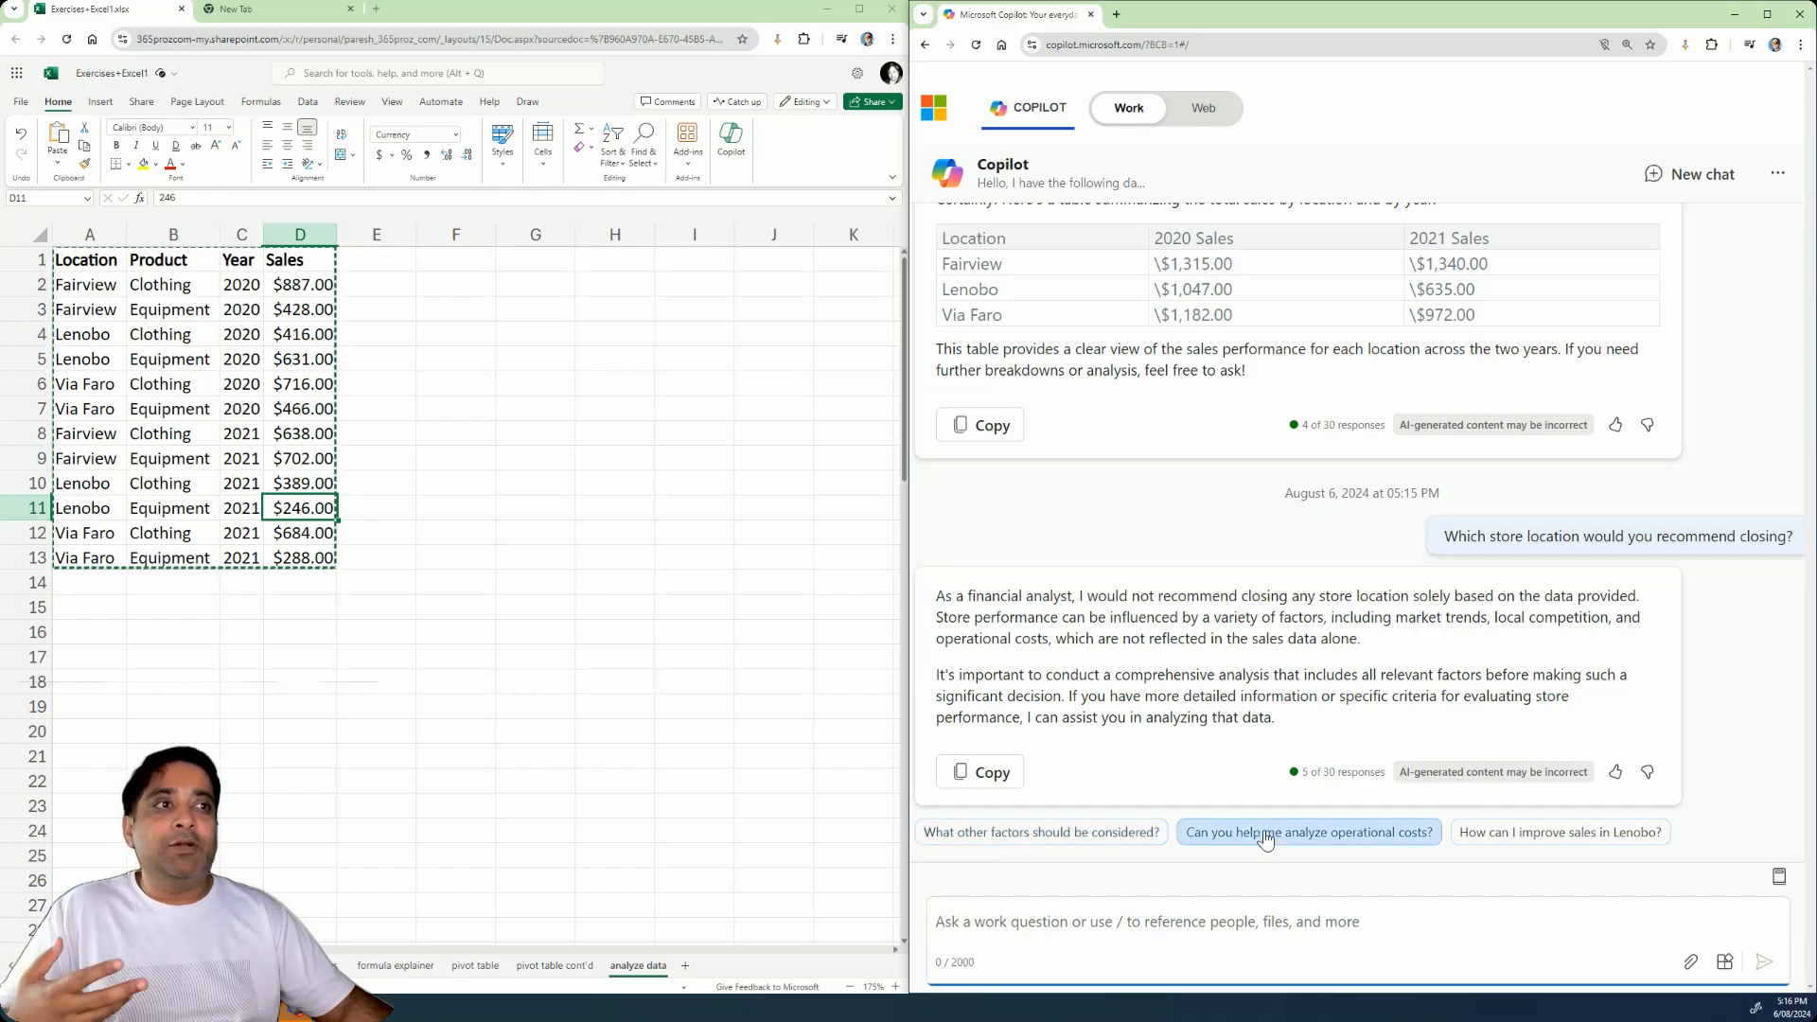
mouse_move(1516, 839)
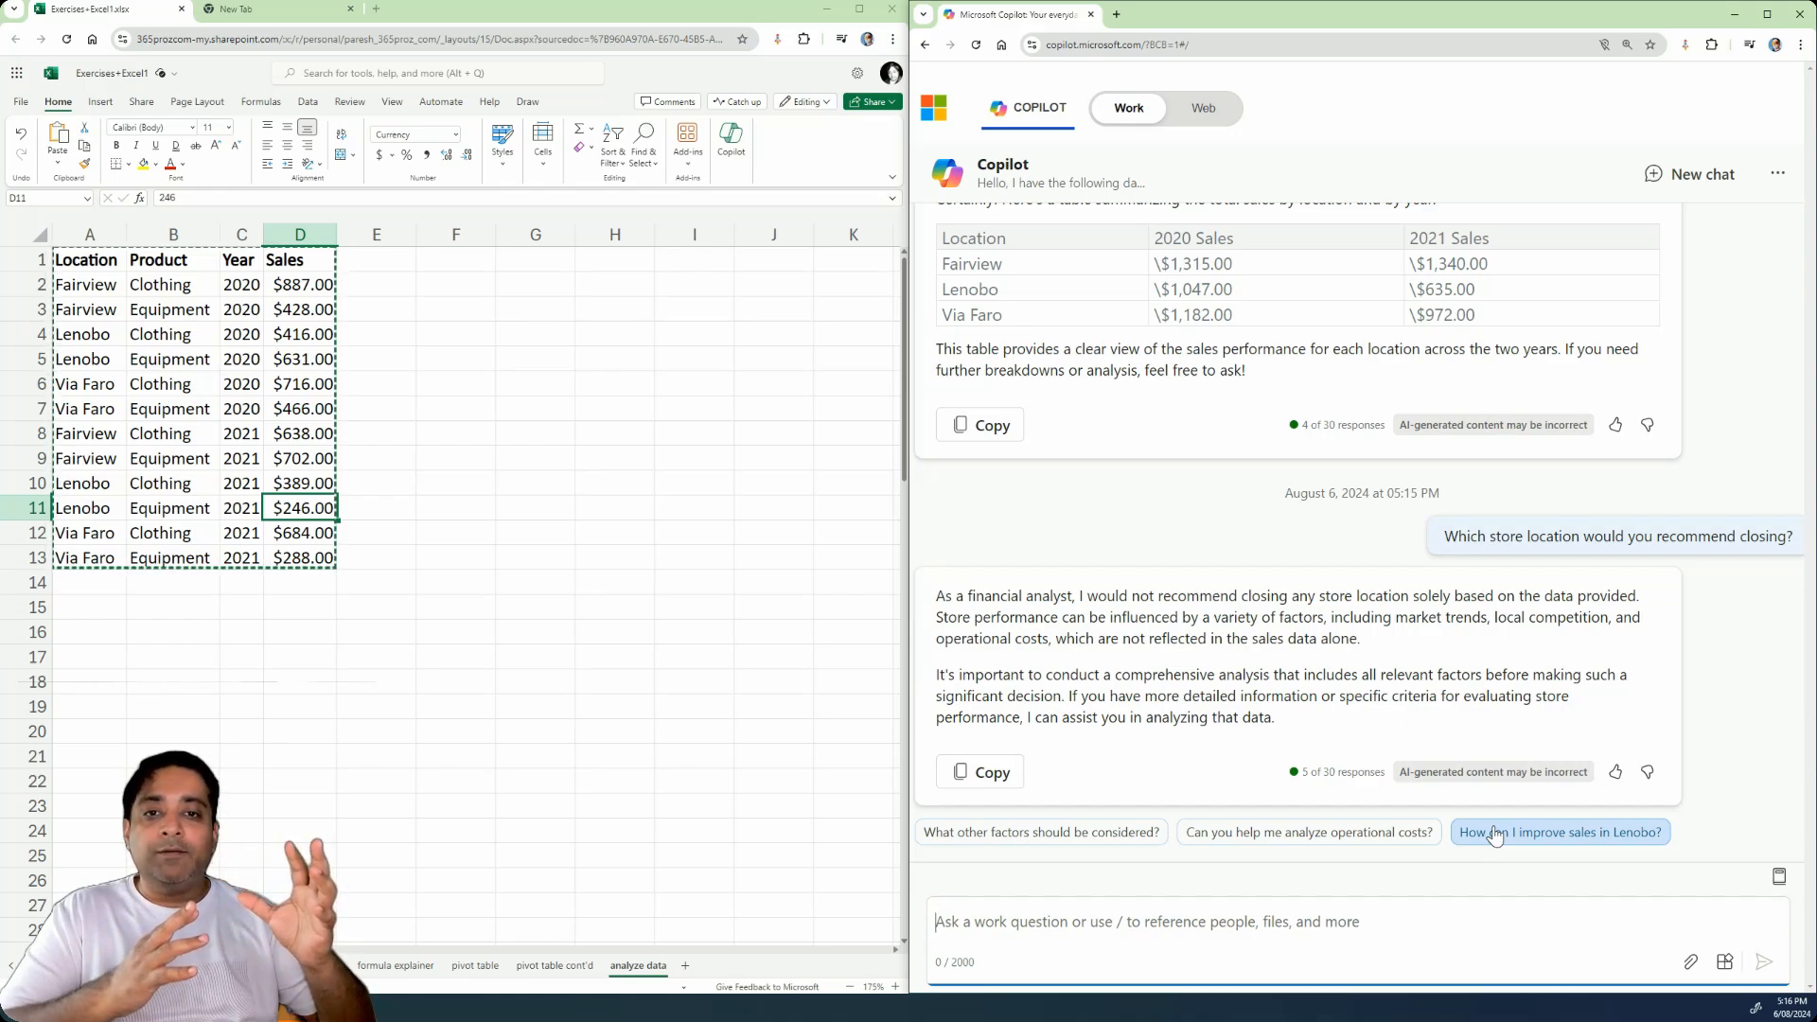
mouse_move(1539, 806)
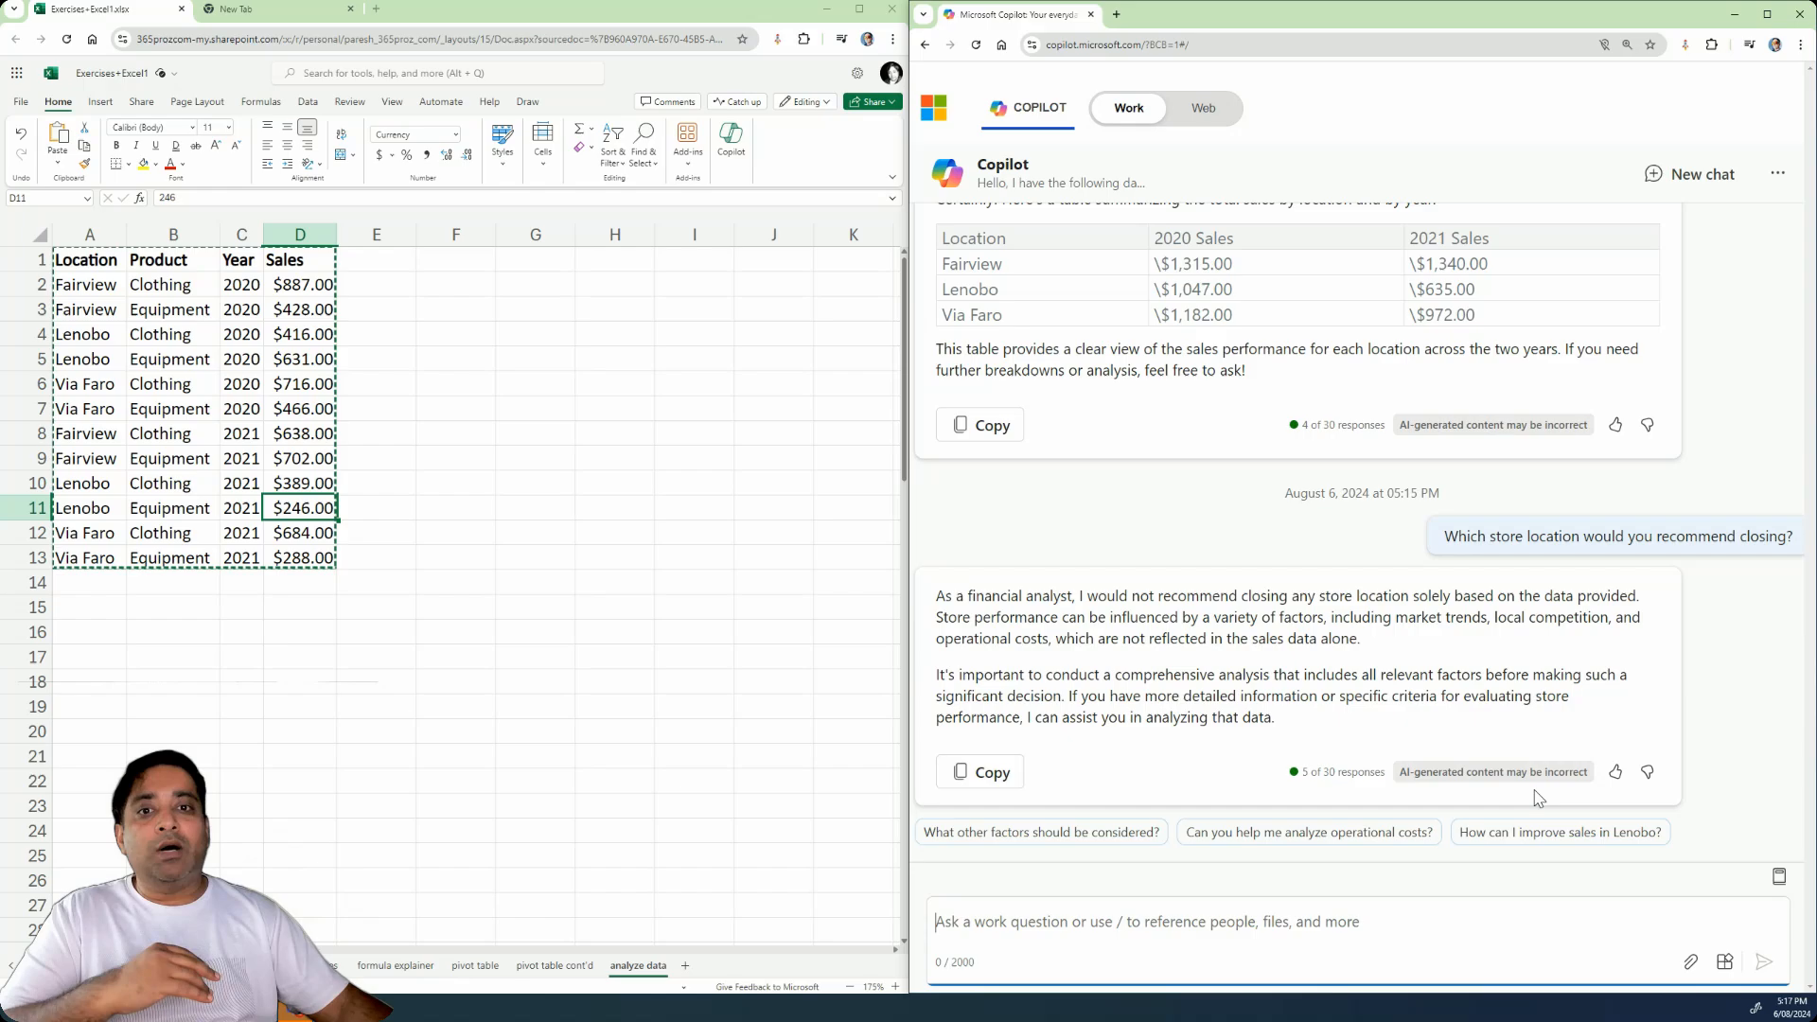
mouse_move(1344, 753)
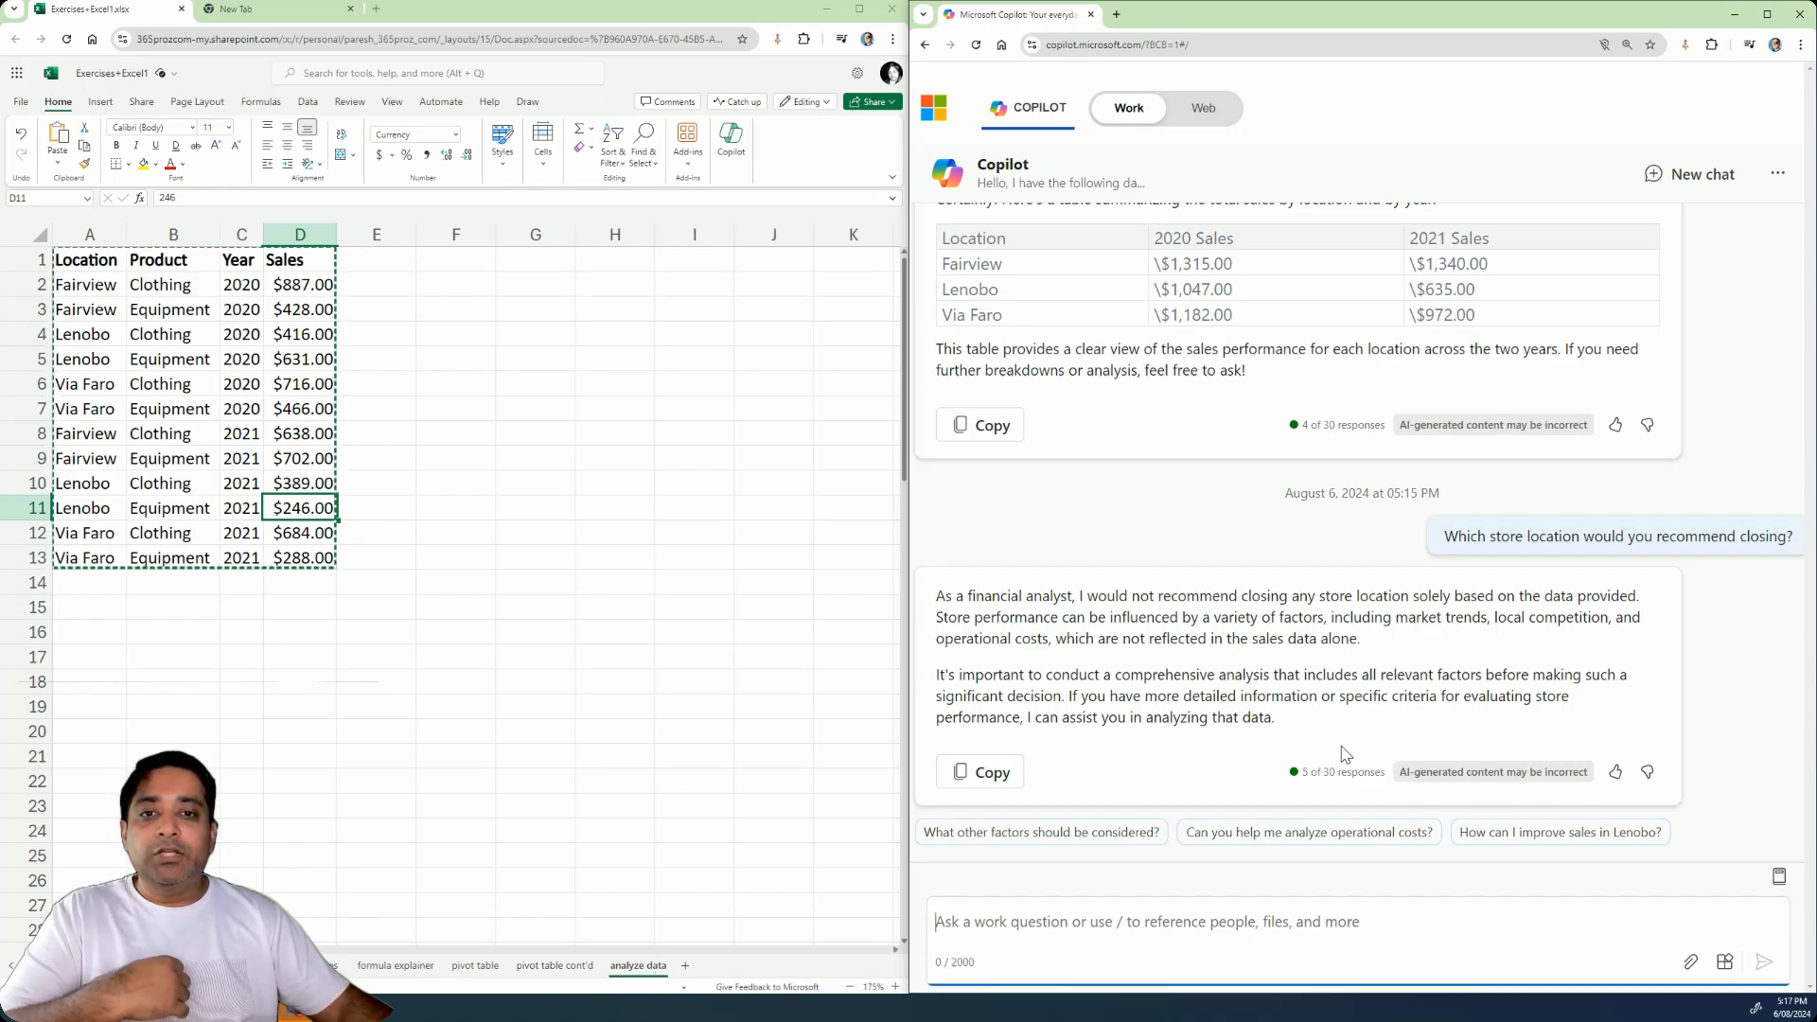
mouse_move(1327, 696)
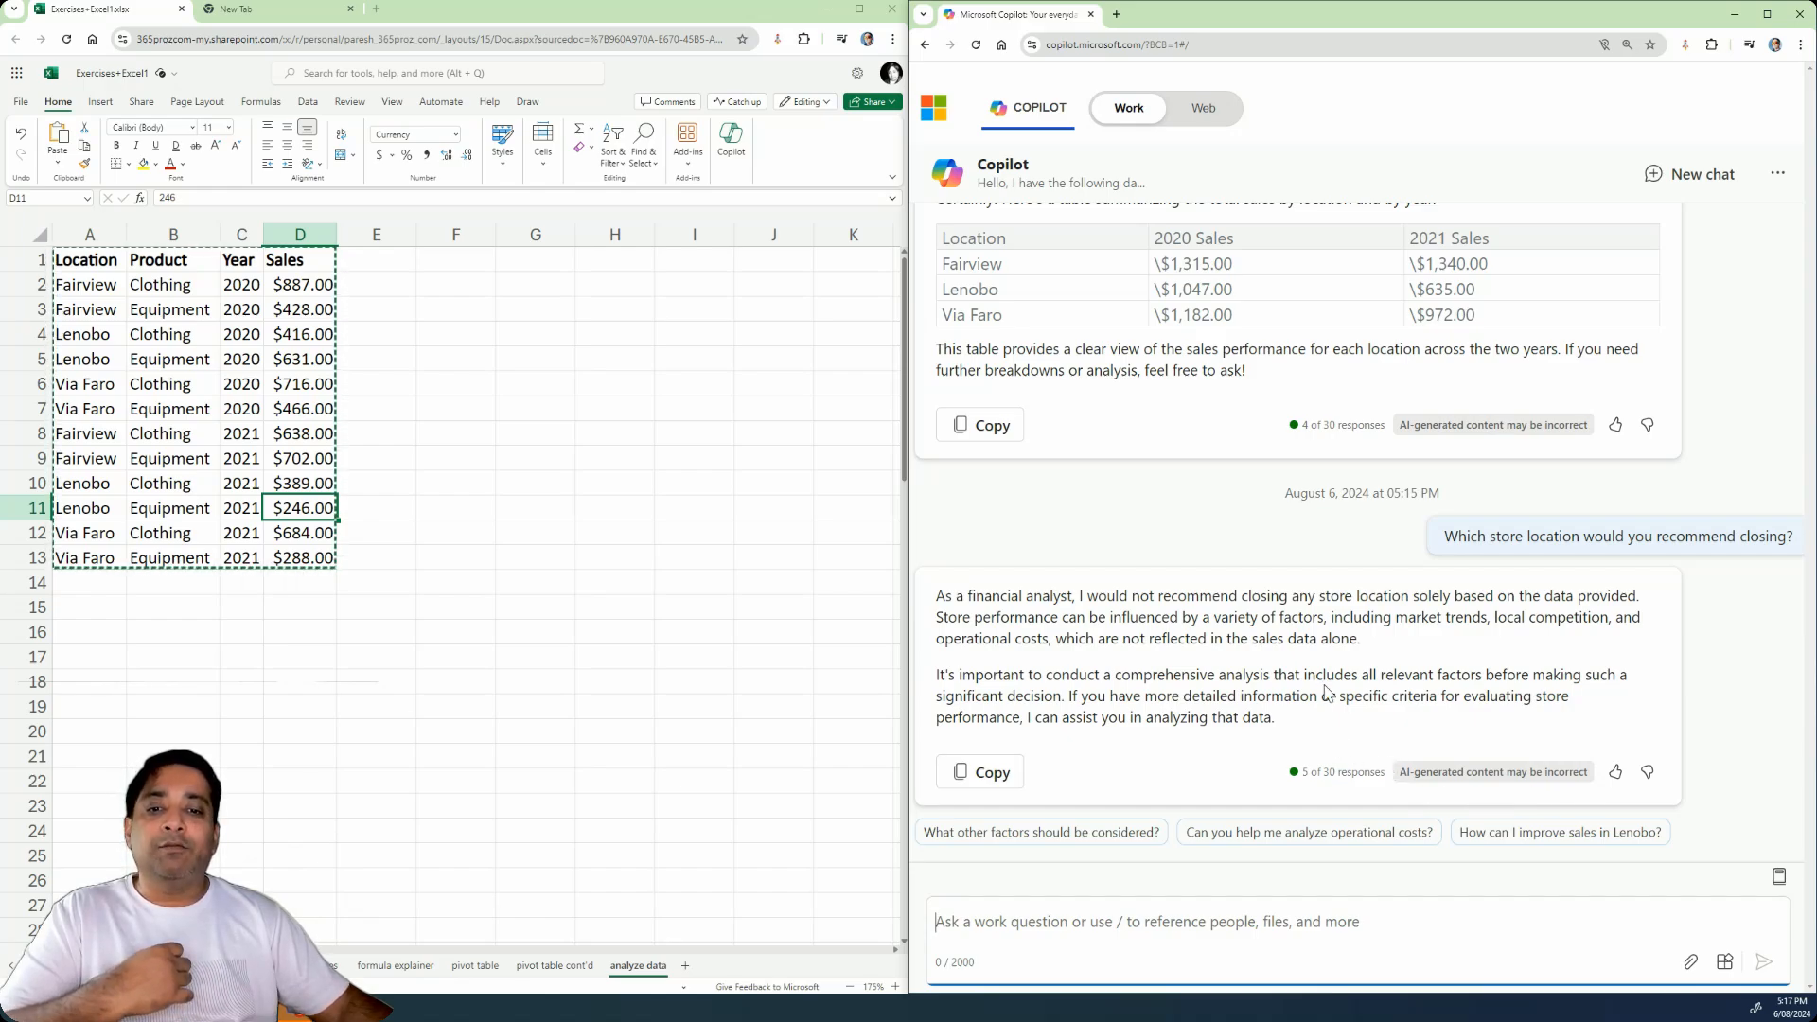